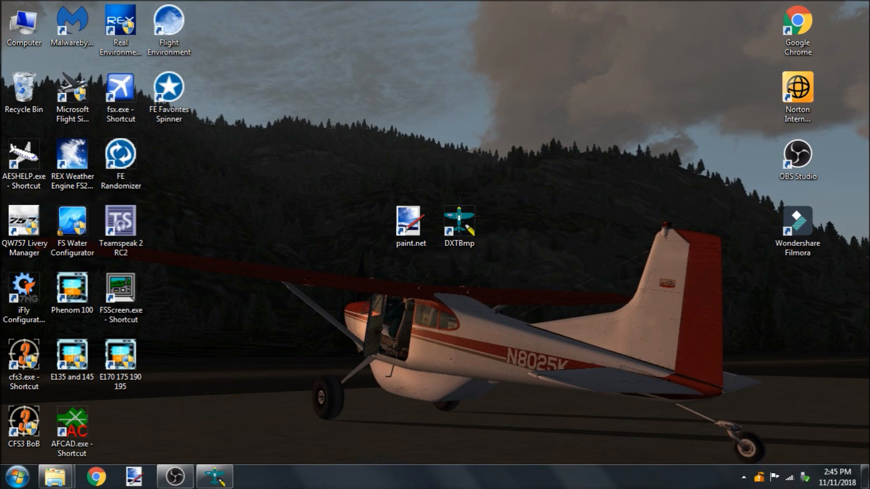
Close DXTBmp, leaving only the Windows desktop with its shortcuts showing
click(458, 225)
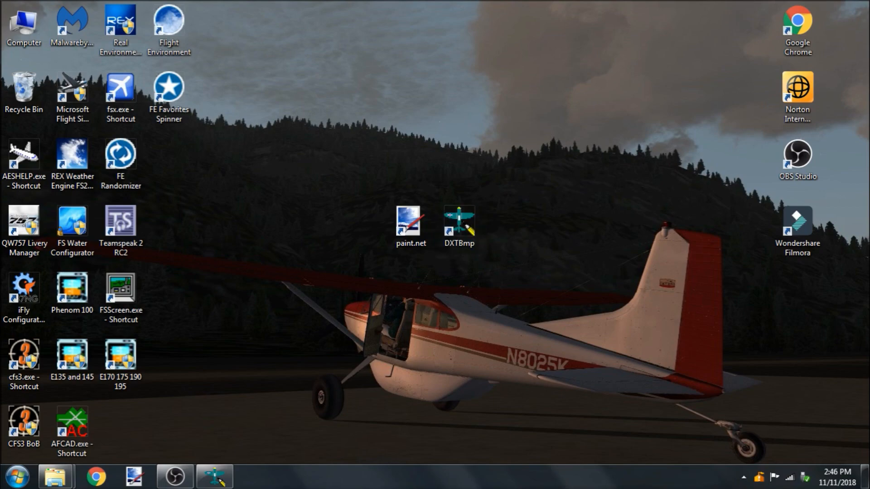
double_click(459, 216)
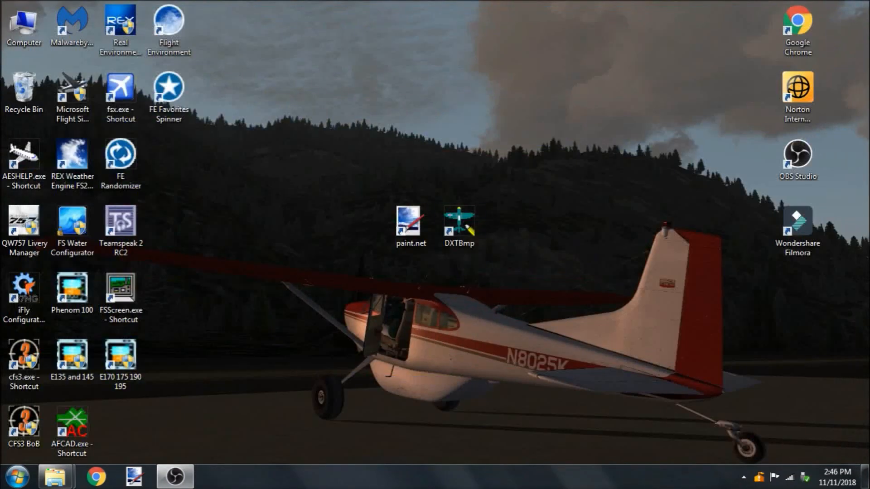
Launch DXTBmp with 'Include when saving' mipmaps left off and Gaussian scaling selected
double_click(459, 225)
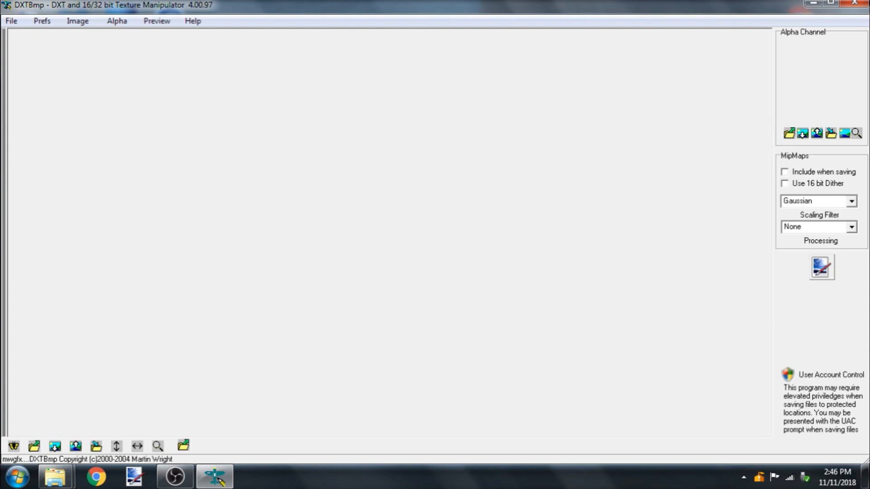
click(785, 171)
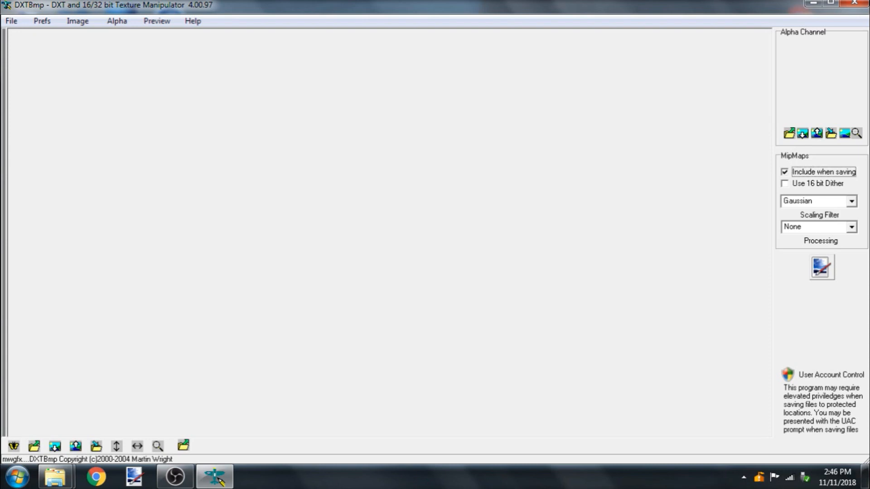
click(785, 172)
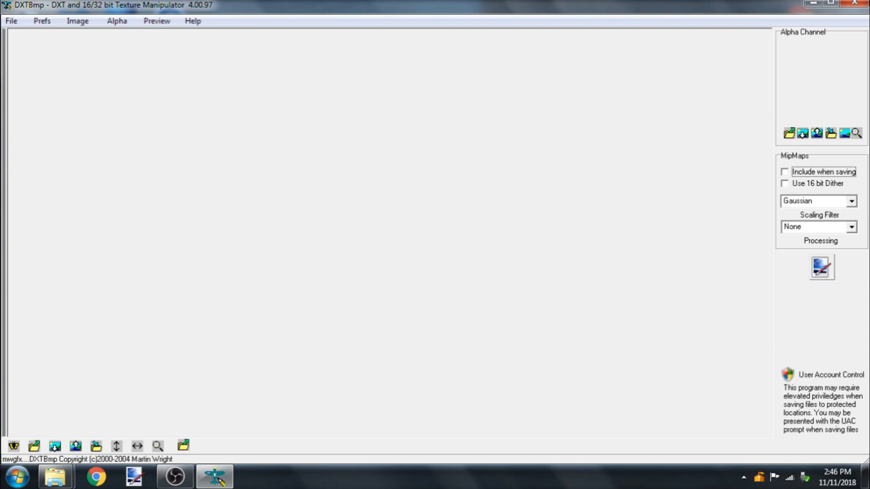
click(852, 201)
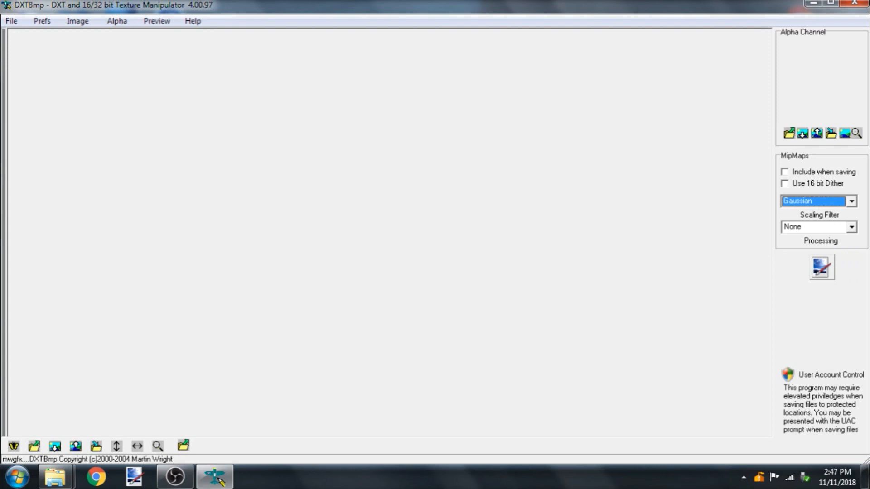
click(851, 201)
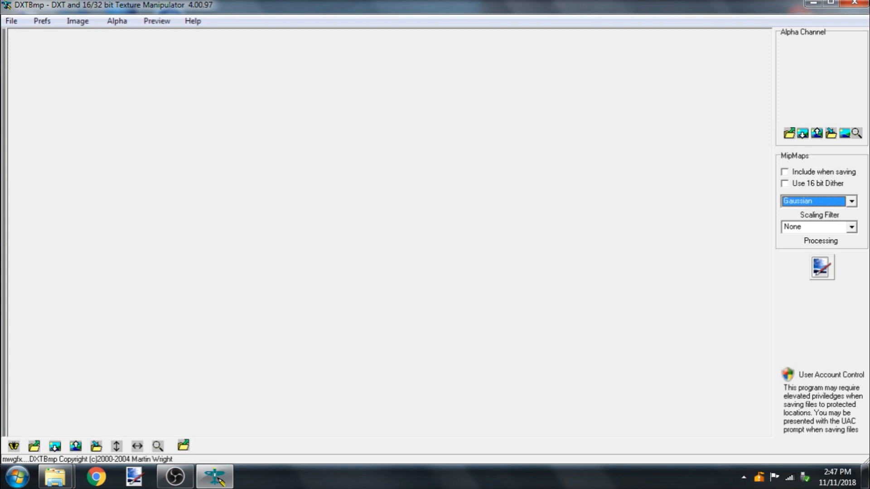
mouse_move(822, 266)
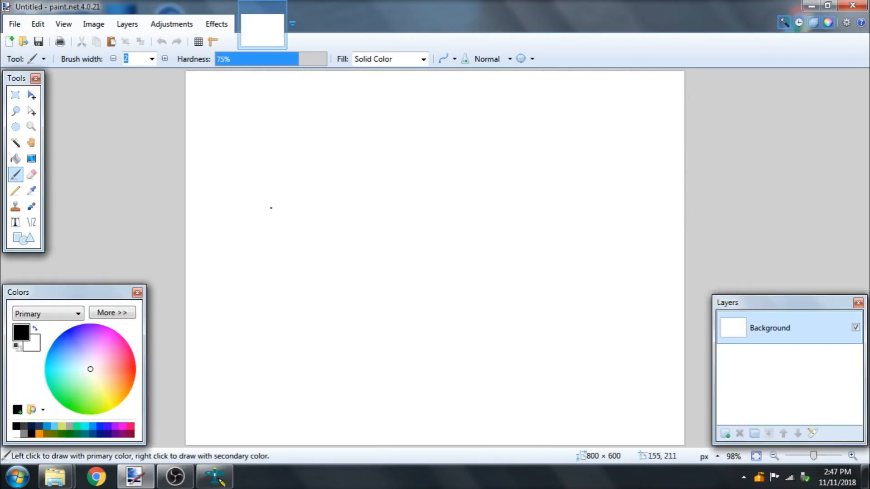
mouse_move(170, 94)
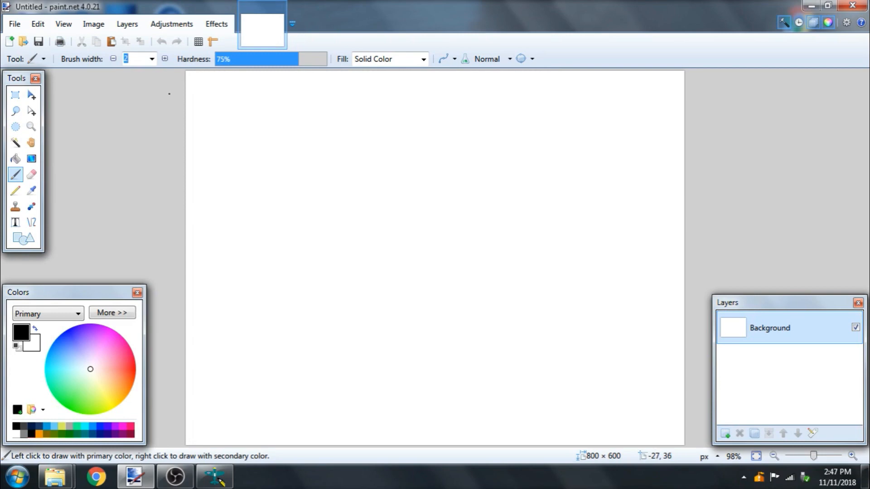
mouse_move(692, 254)
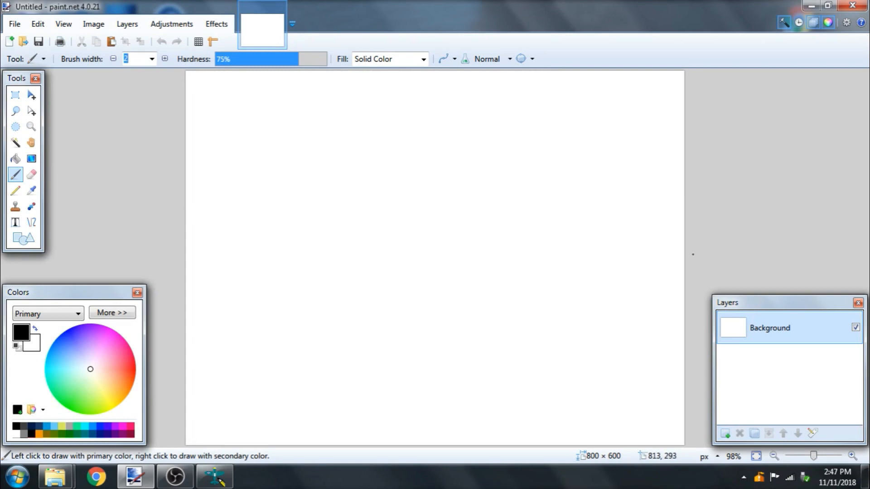
mouse_move(727, 175)
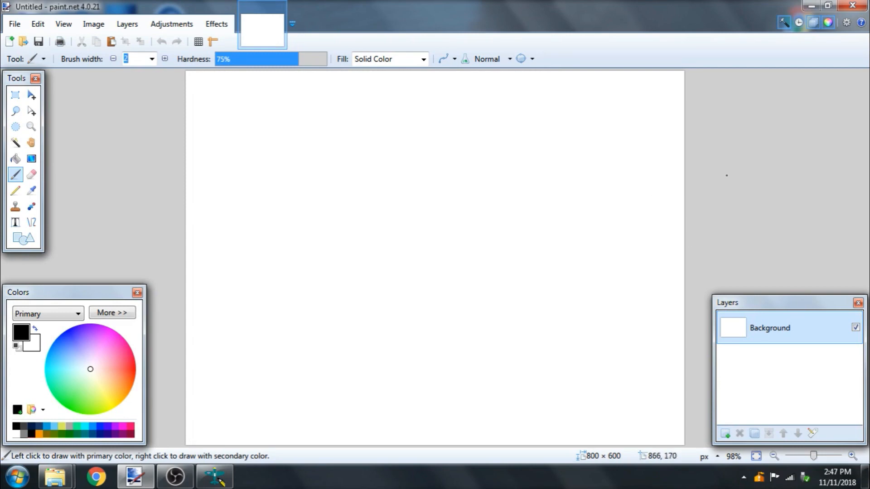
mouse_move(252, 179)
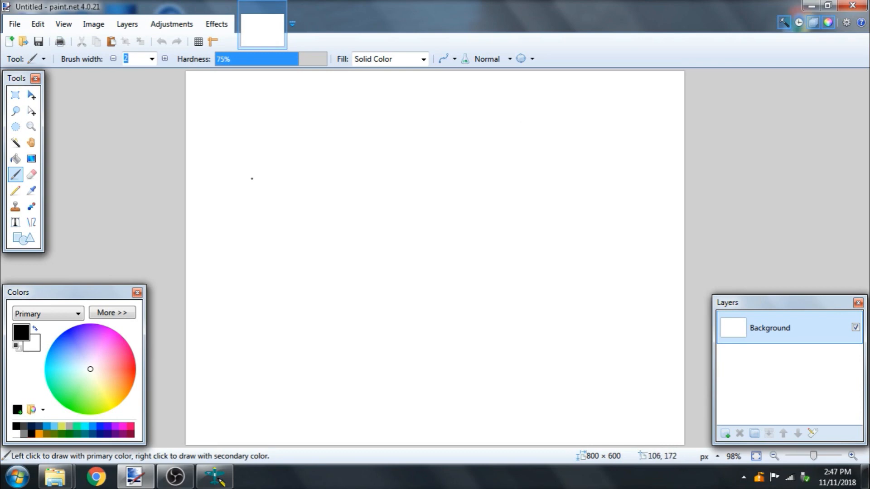
Draw a test brush line on the blank canvas, then discard it with Don't Save
drag(251, 181, 433, 198)
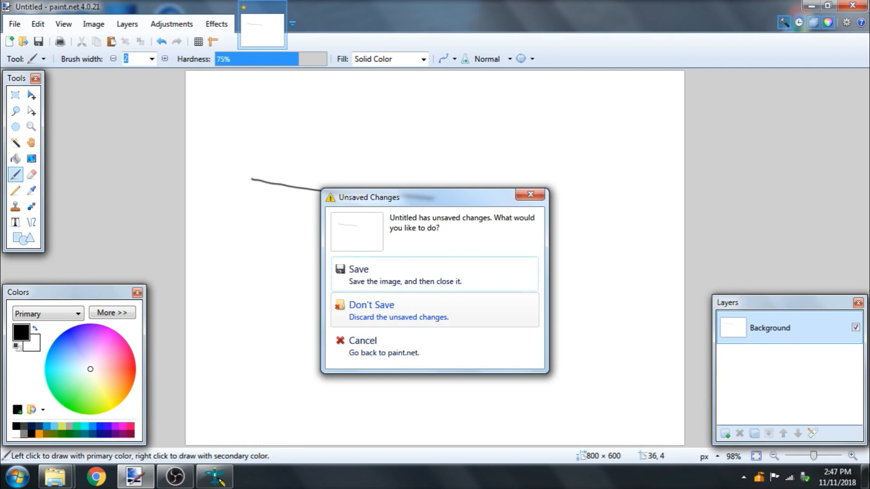
click(370, 304)
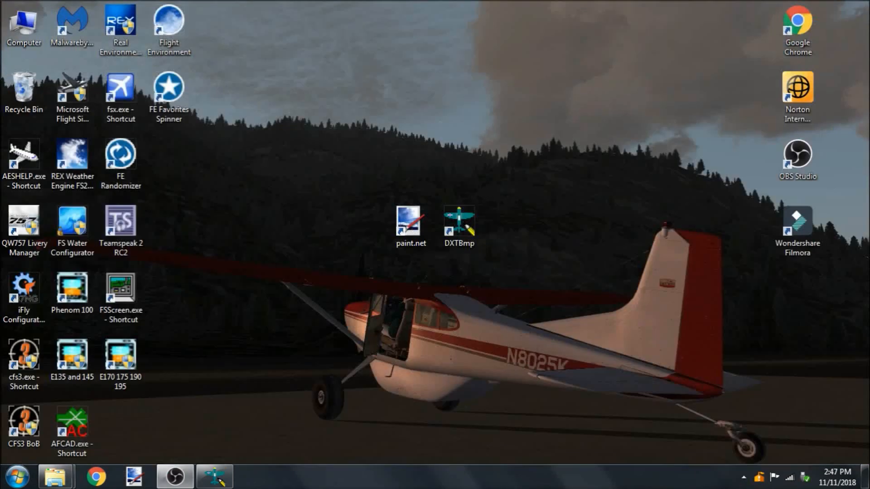
Launch DXTBmp from the desktop to load i737_FuselageF_T.bmp
double_click(459, 222)
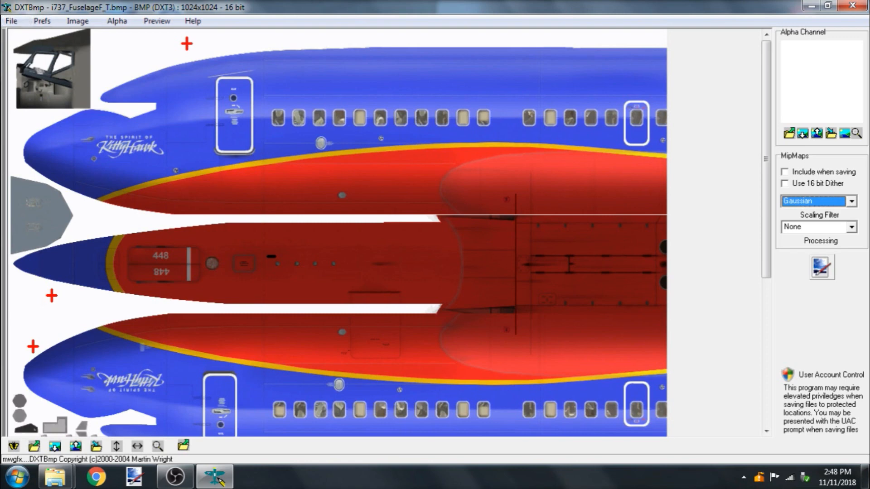
mouse_move(816, 133)
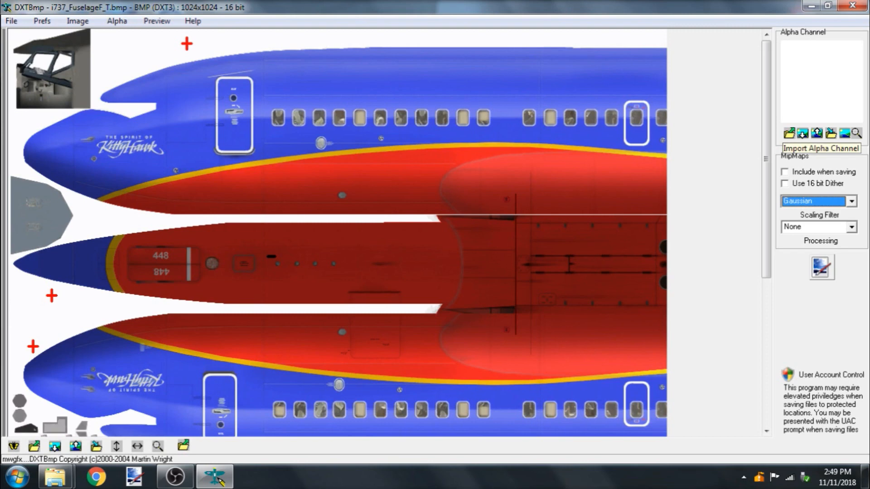
mouse_move(815, 134)
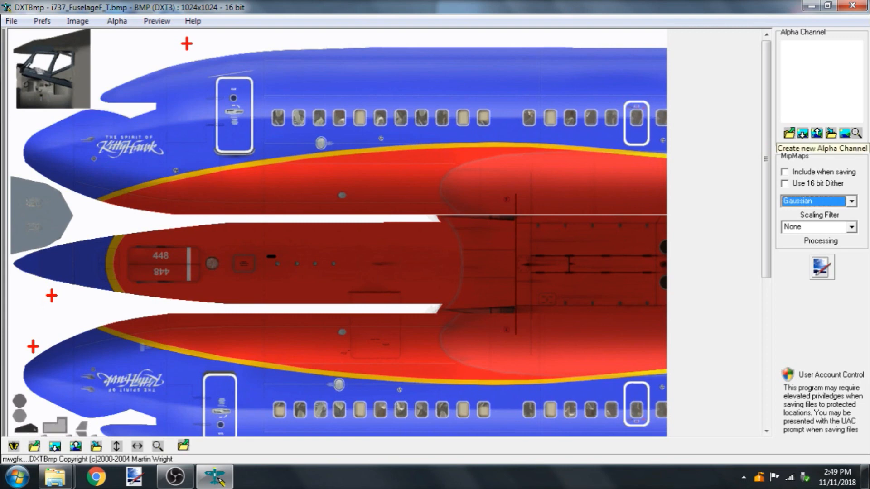
Start Import Alpha Channel, confirm replacement and browse to the 737-700 repaint folder
click(787, 133)
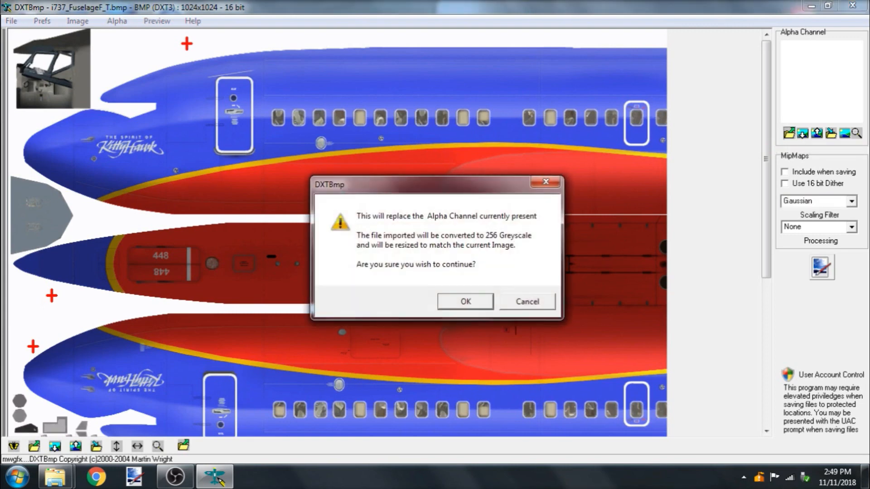
click(465, 300)
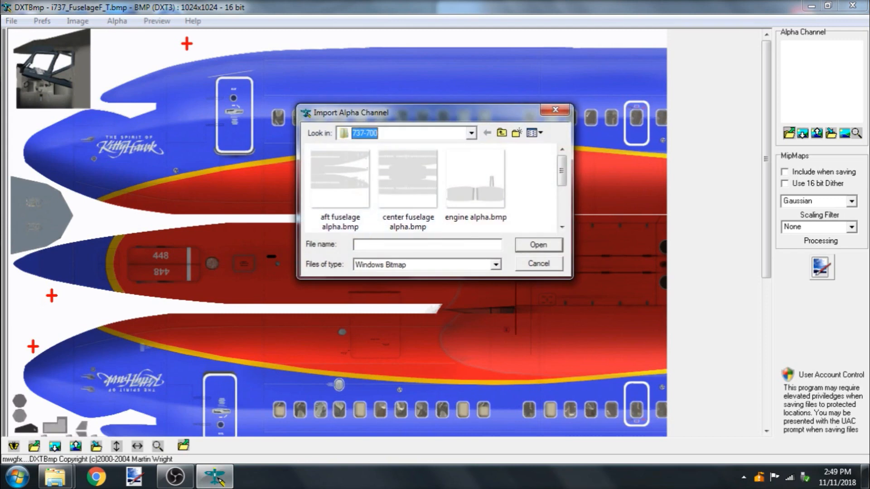
click(474, 178)
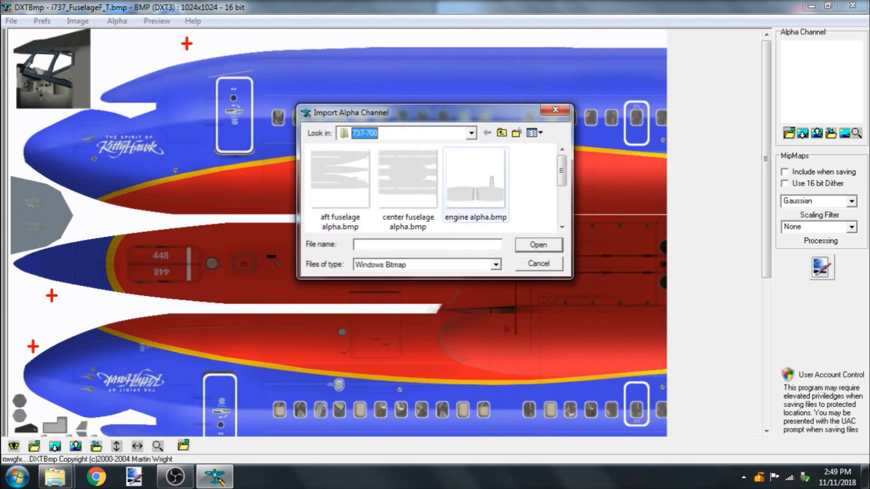
scroll(down, 3)
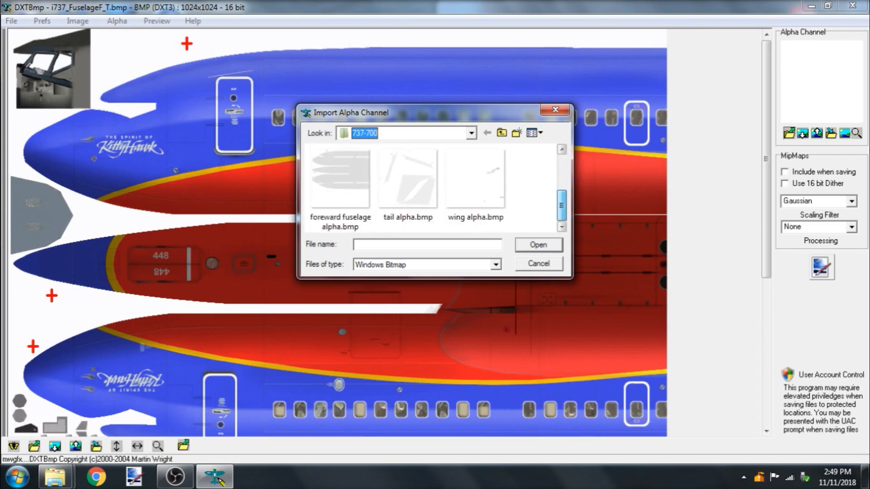
click(471, 133)
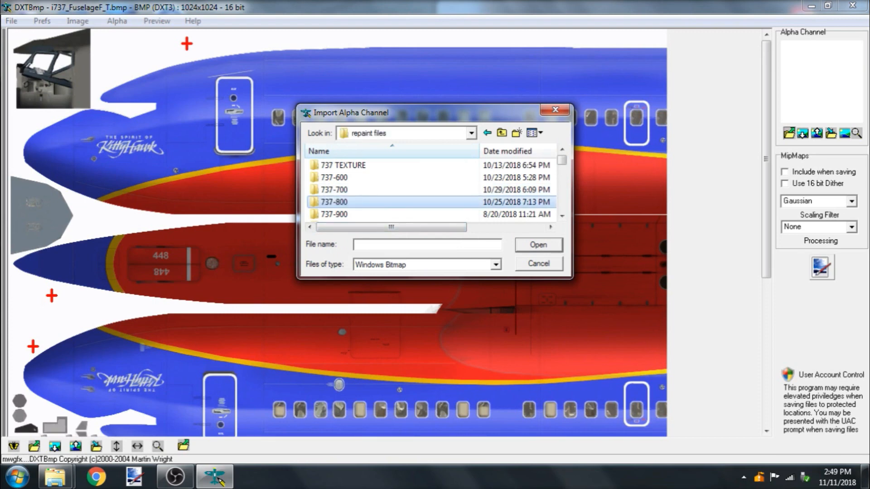
double_click(334, 202)
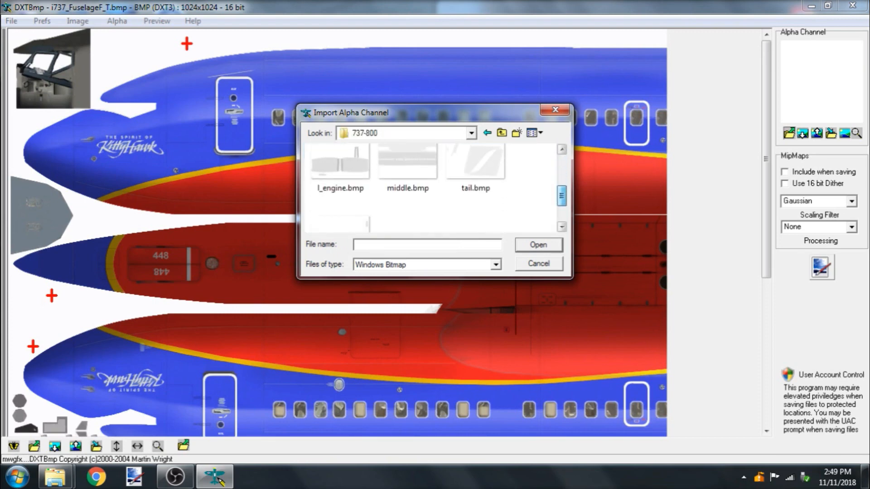
click(471, 132)
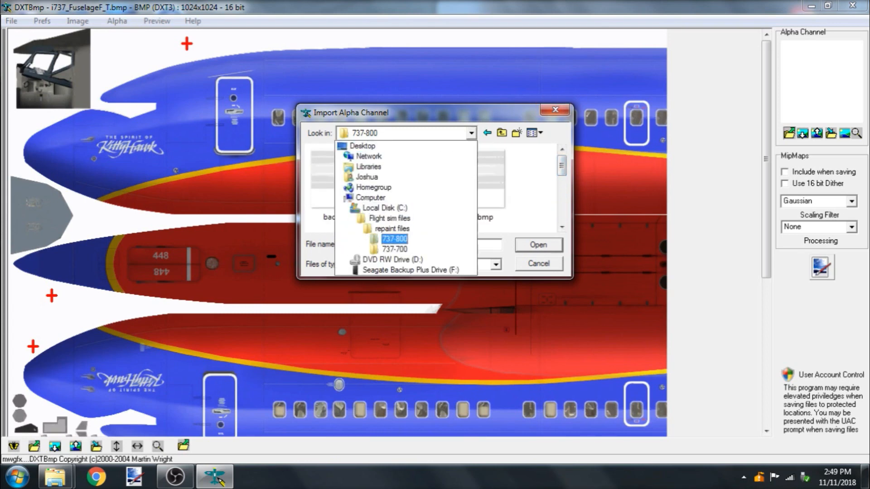
click(395, 248)
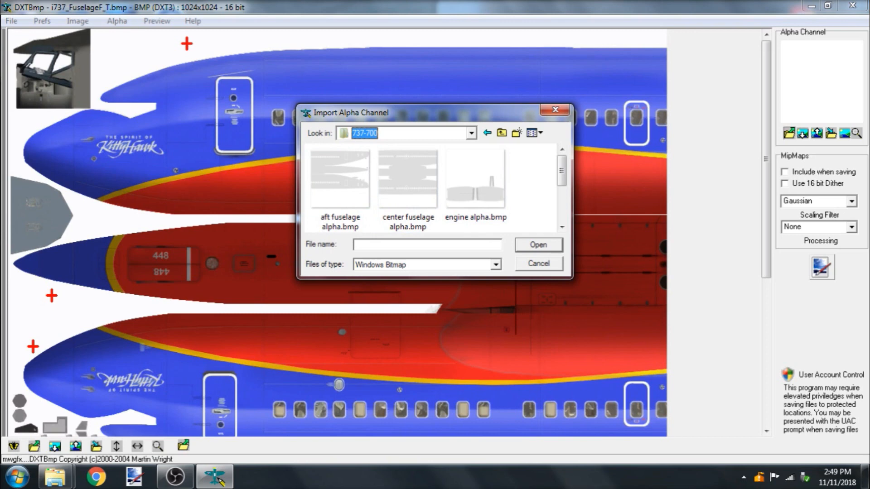
Import foreward fuselage alpha.bmp as the texture's alpha channel and review the Alpha menu
scroll(down, 3)
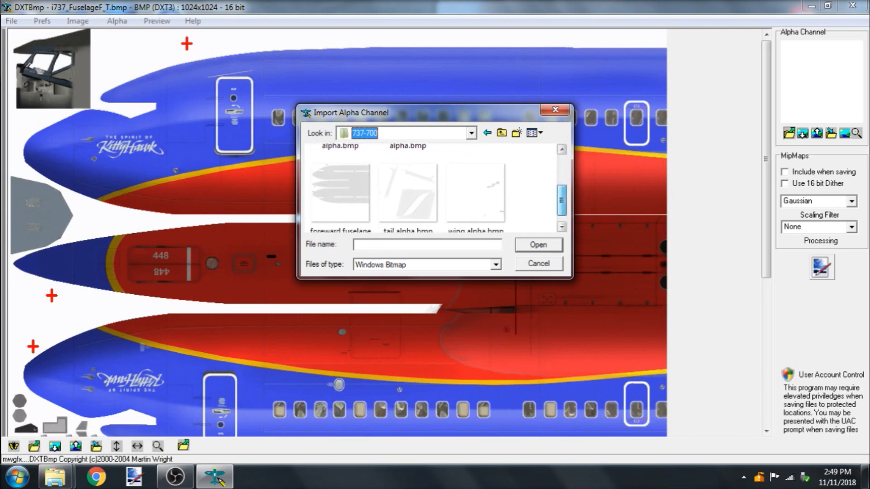
mouse_move(340, 191)
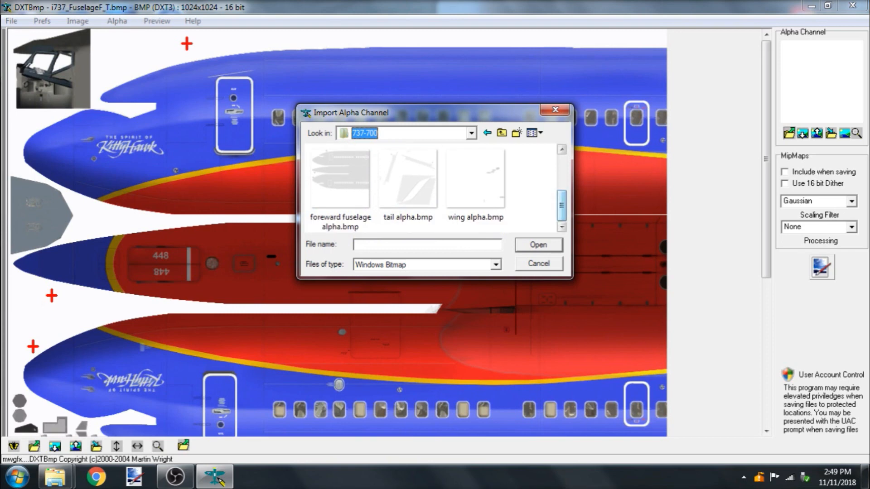
click(339, 179)
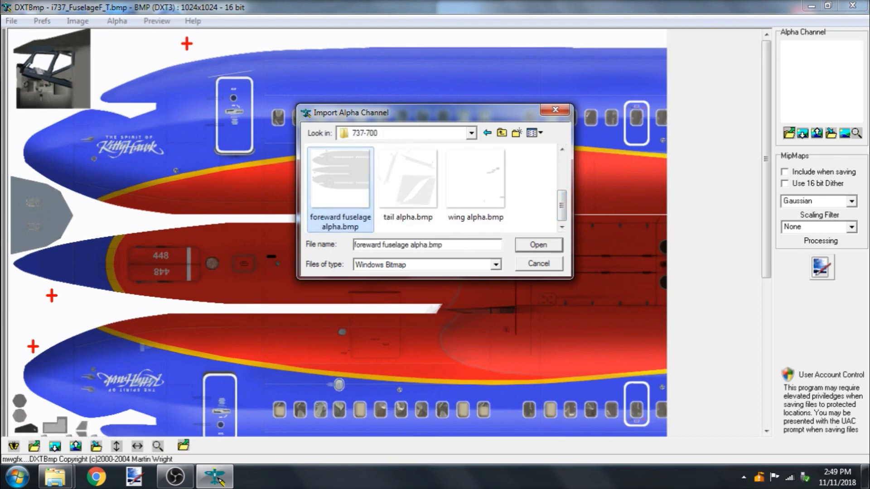
click(535, 244)
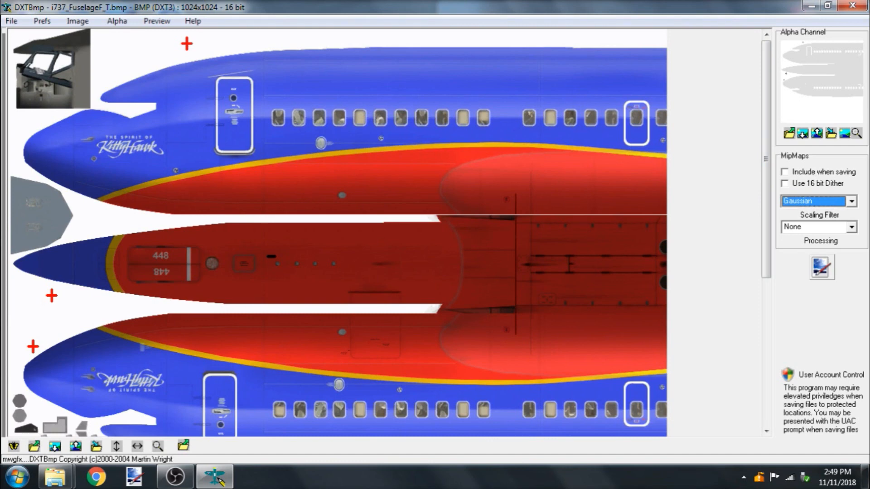
click(117, 21)
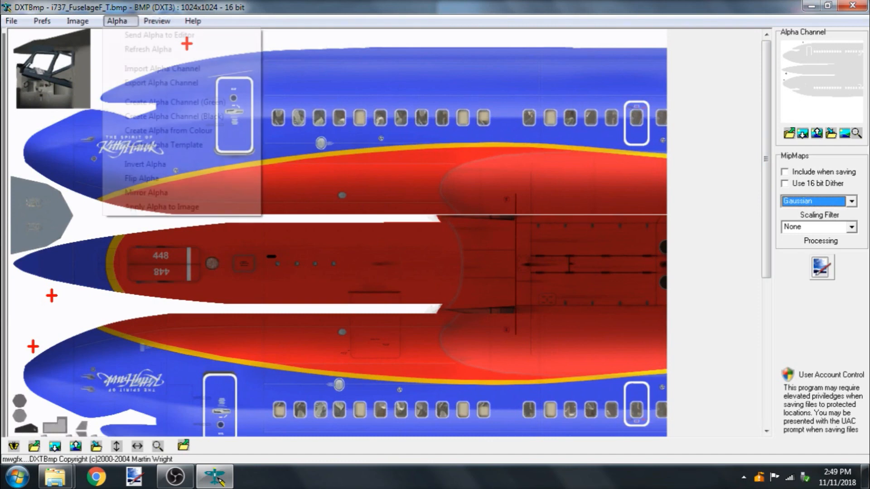
click(161, 206)
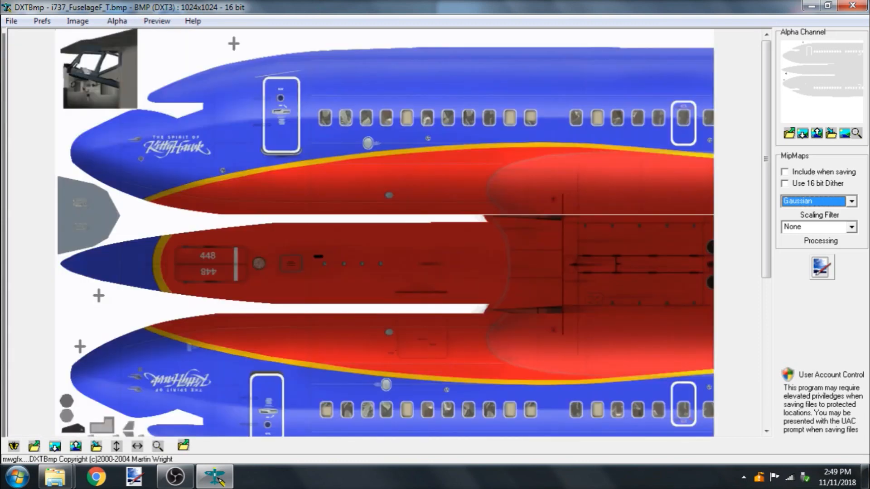
click(11, 21)
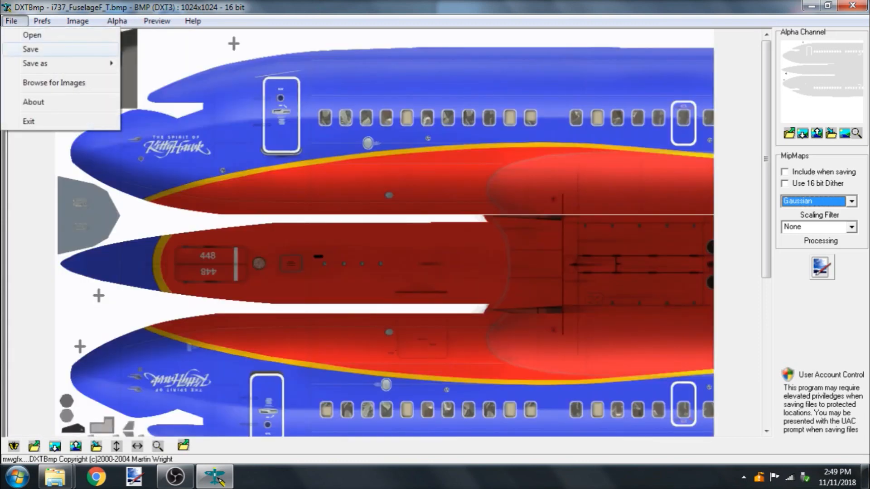
View the Extended Bitmap save type list, then switch to the DDS Texture export instead
click(34, 63)
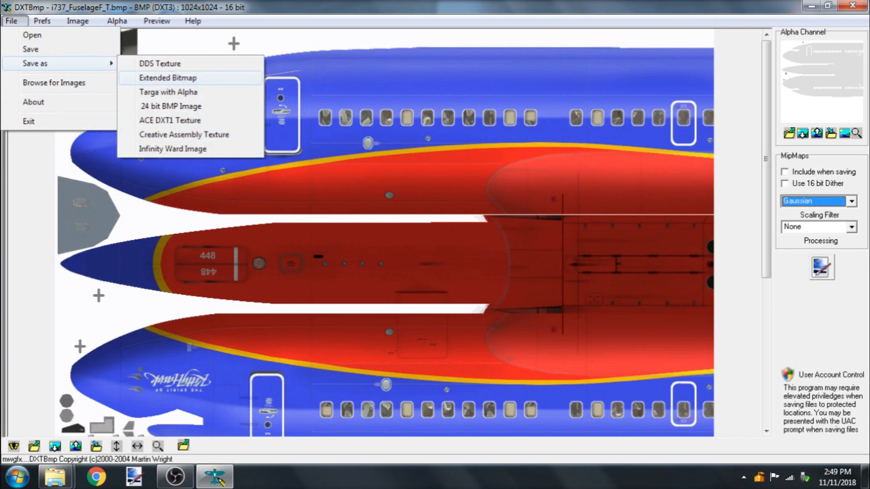
click(167, 78)
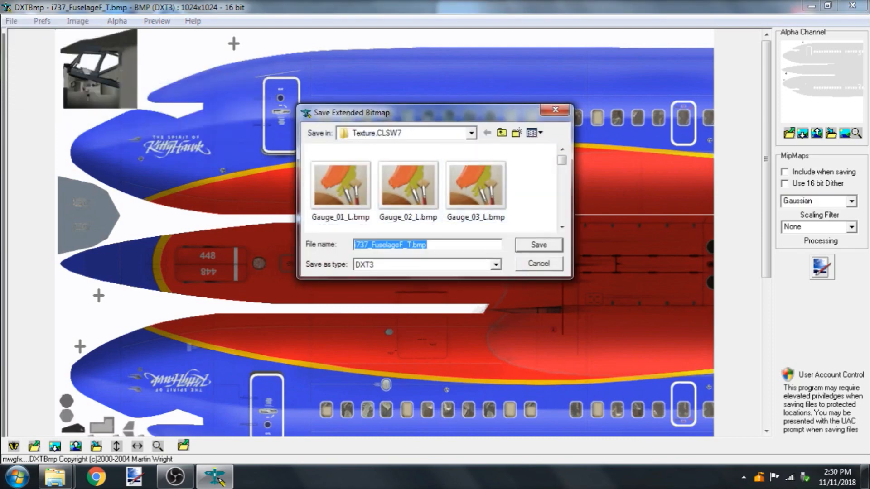
click(494, 264)
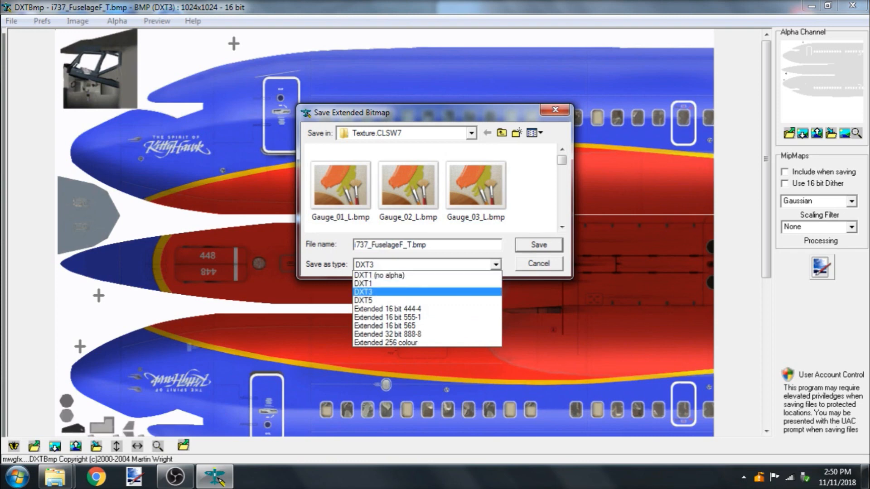
mouse_move(379, 275)
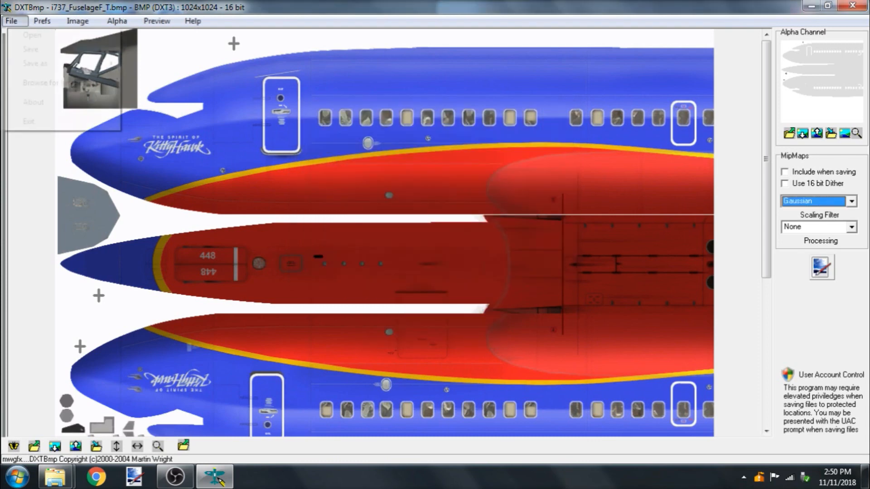
click(11, 21)
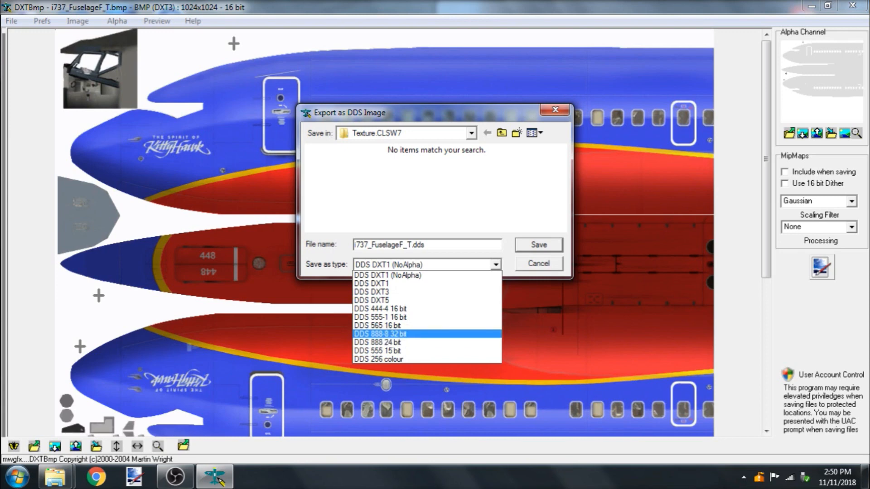
Cancel the DDS export and save i737_FuselageF_T.bmp as a DXT3 extended bitmap
click(387, 276)
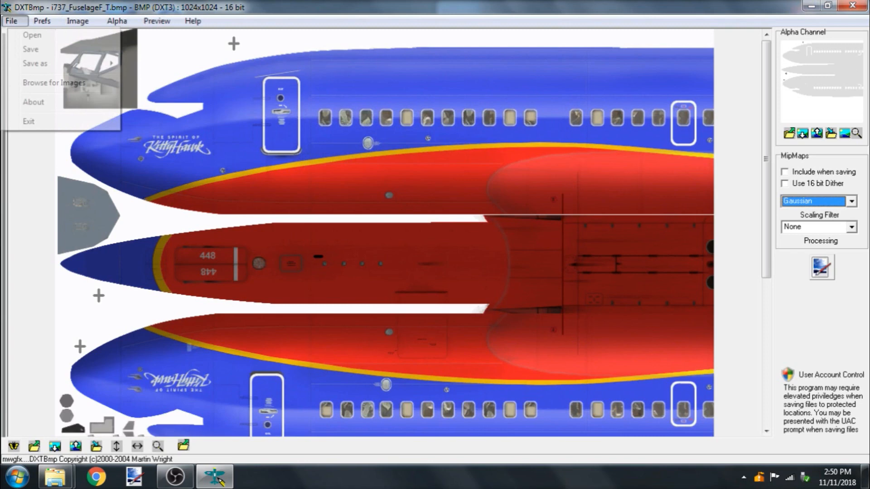
click(34, 63)
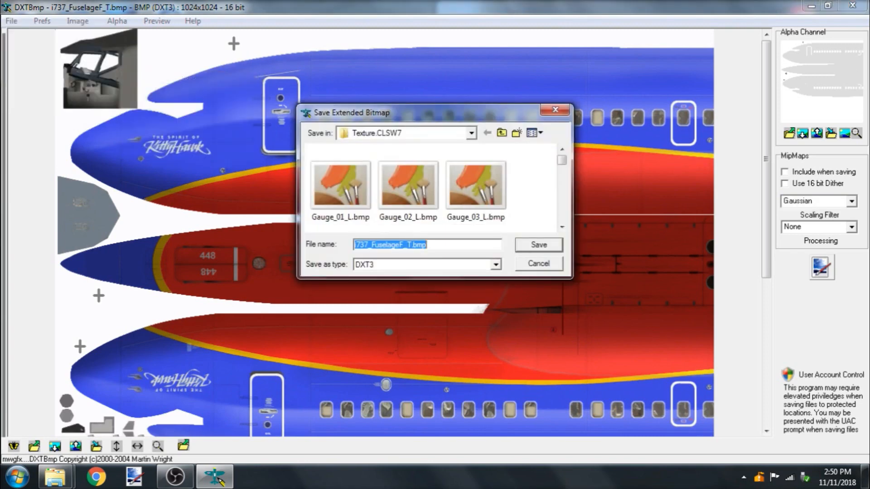
click(495, 265)
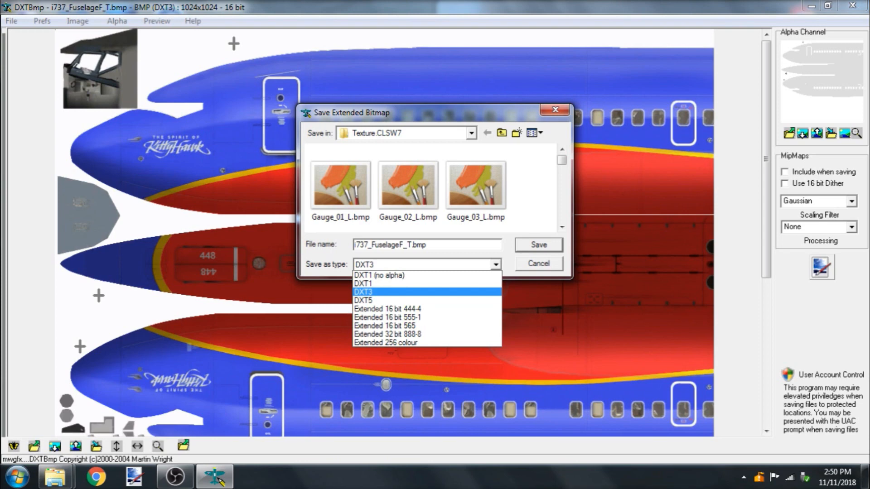
mouse_move(378, 276)
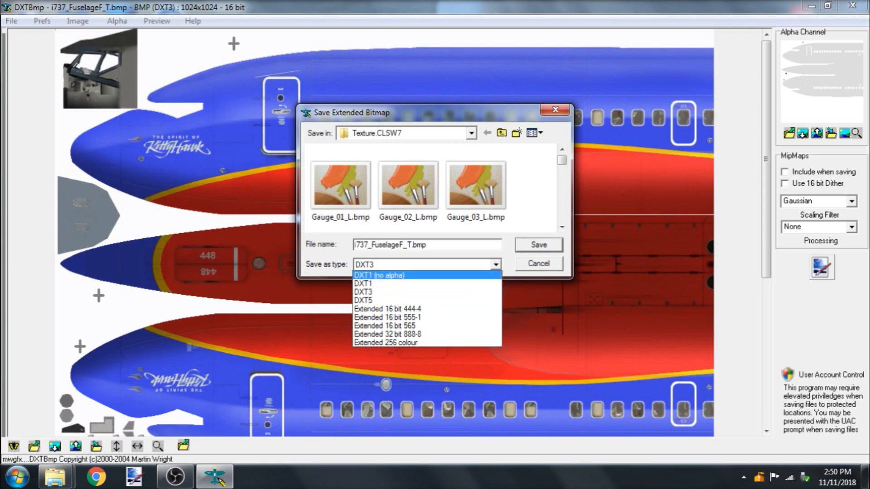
click(363, 292)
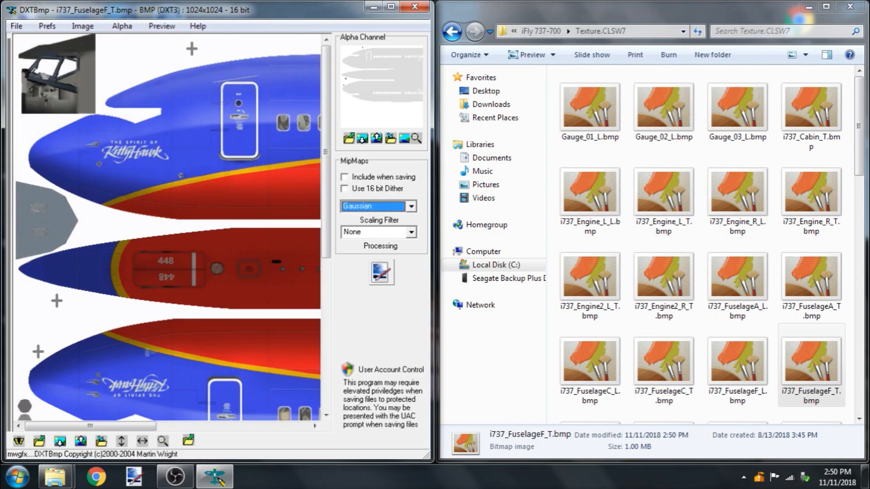
Load i737_FuselageF_L.bmp from the Texture.CLSW7 folder into DXTBmp
click(737, 277)
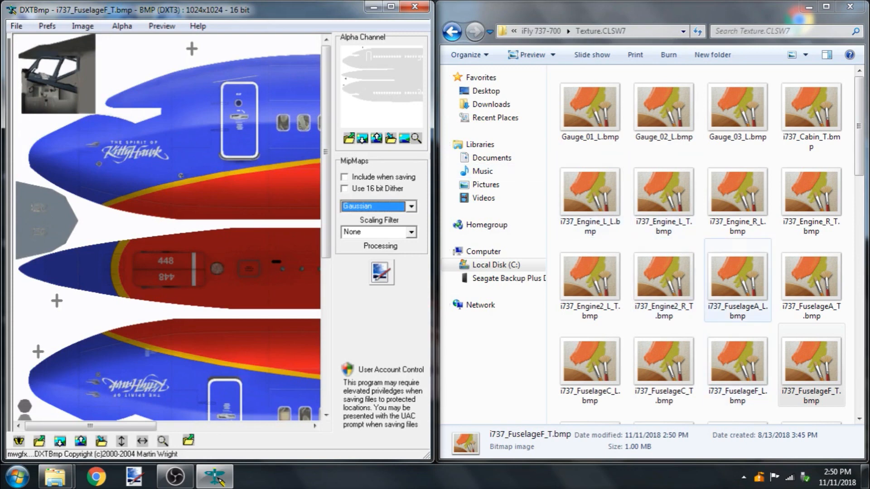
click(663, 364)
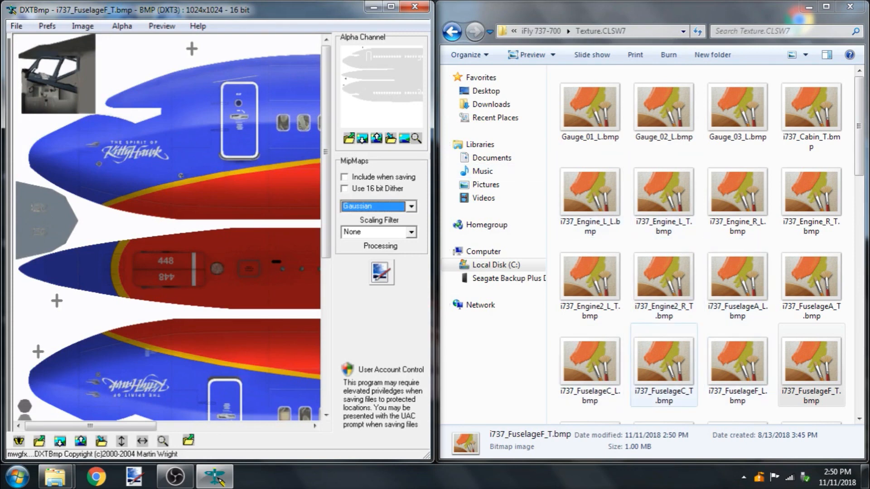
click(810, 363)
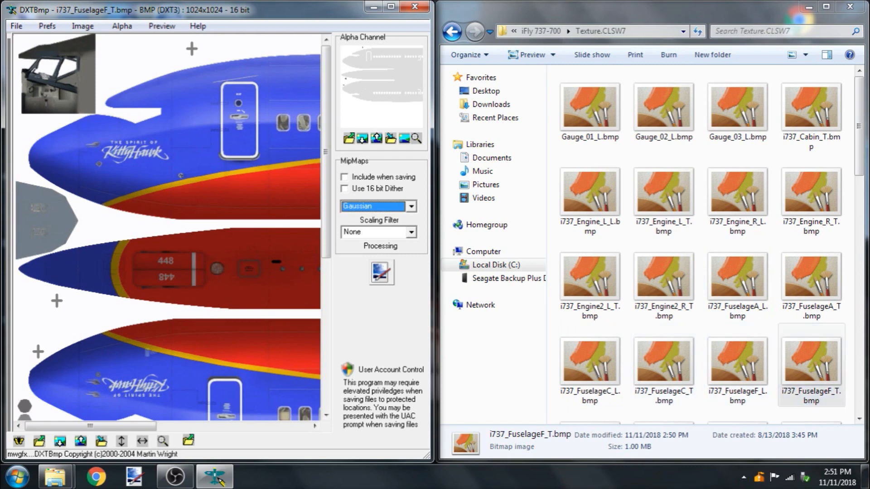
click(811, 363)
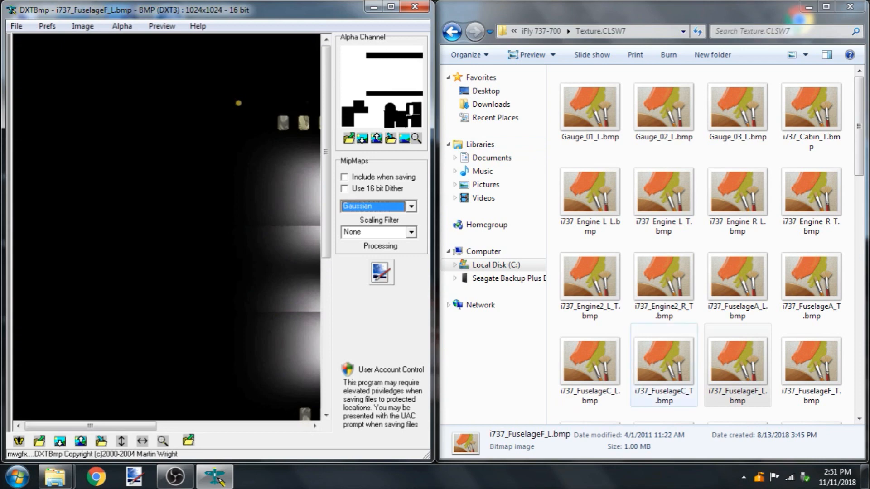
Load i737_FuselageC_T.bmp and save it as a DXT3 extended bitmap
double_click(663, 363)
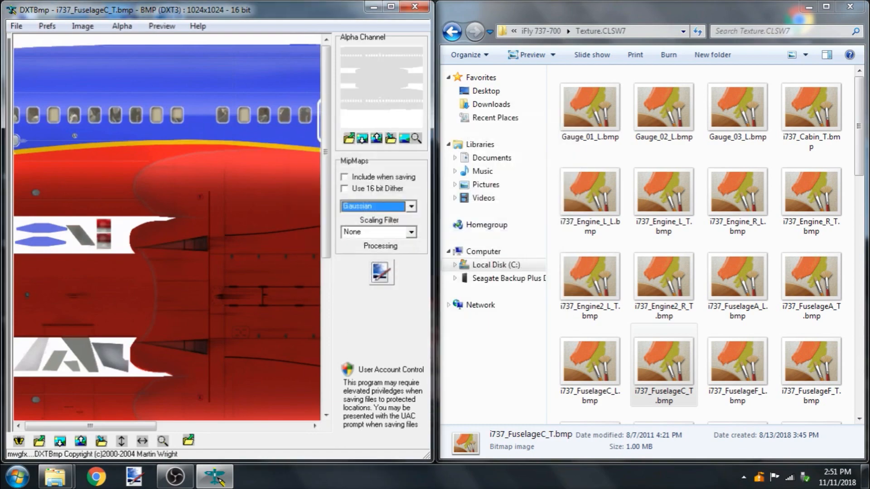
click(122, 26)
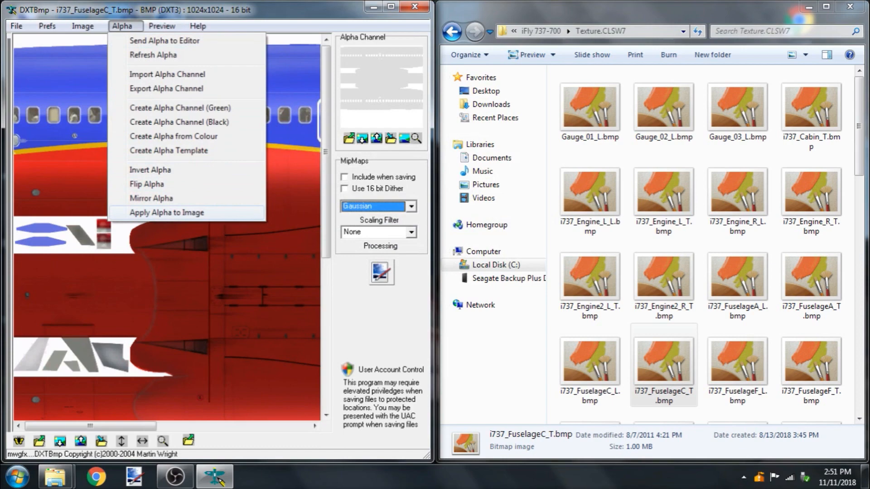
click(17, 26)
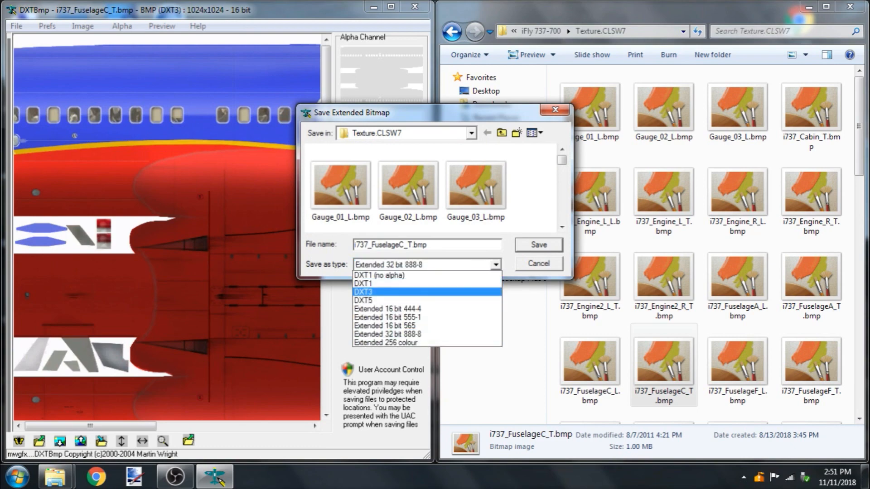
click(537, 245)
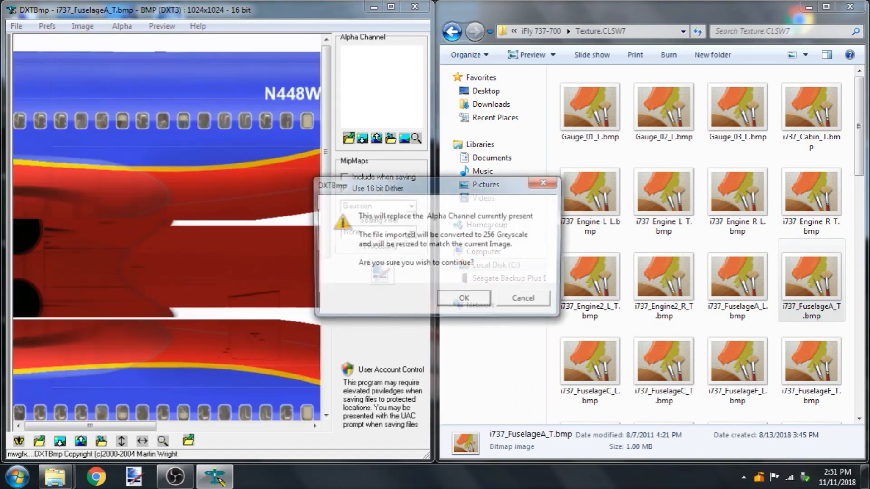
Import the center fuselage alpha into i737_FuselageA_T and overwrite it as a DXT3 extended bitmap
click(464, 298)
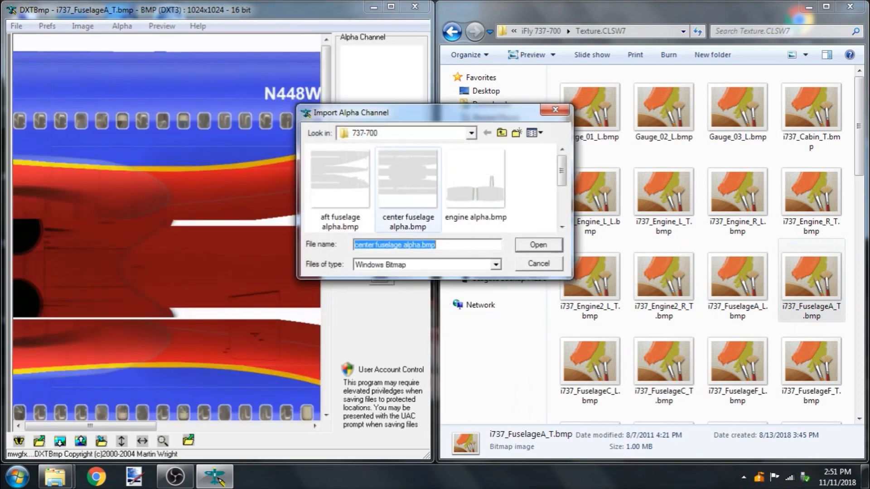
click(537, 245)
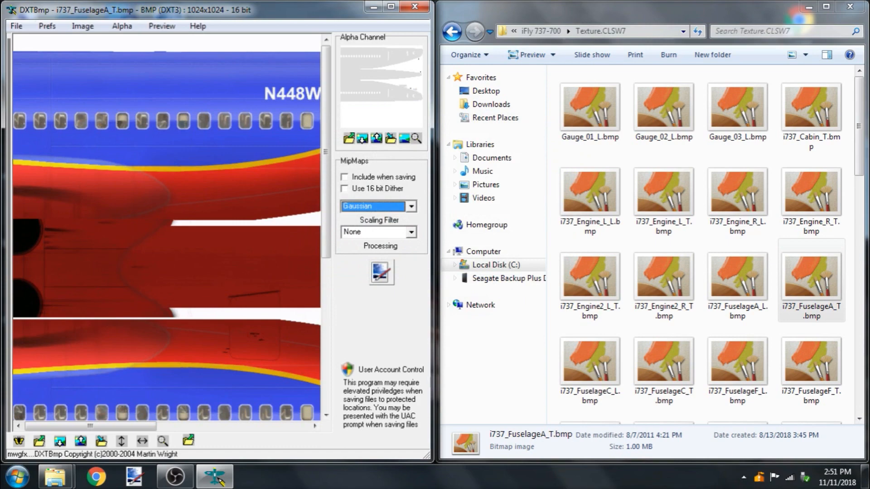
click(17, 26)
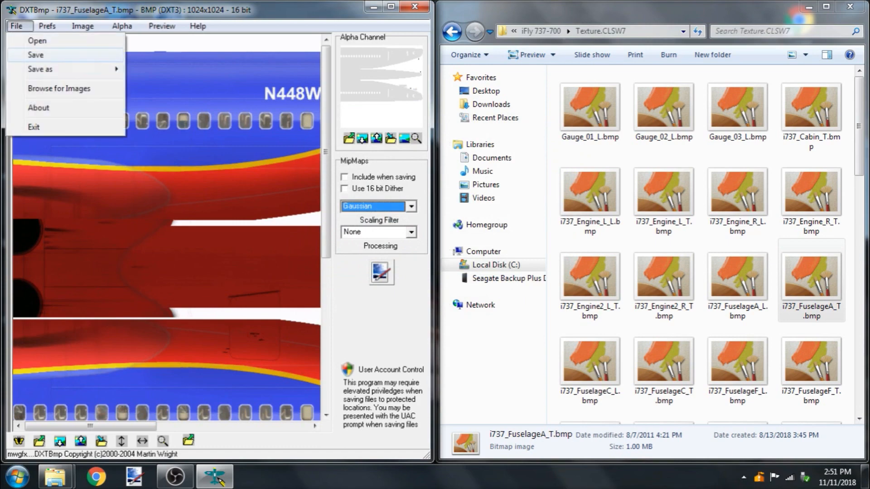
click(35, 54)
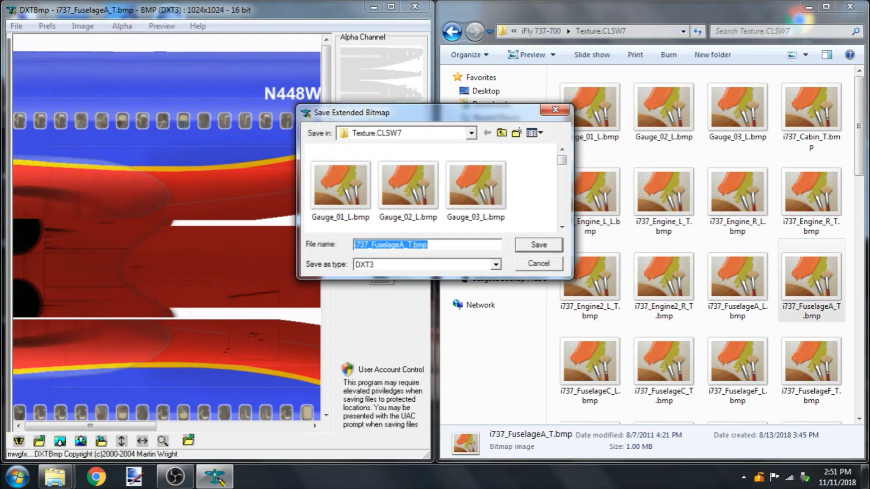
click(537, 245)
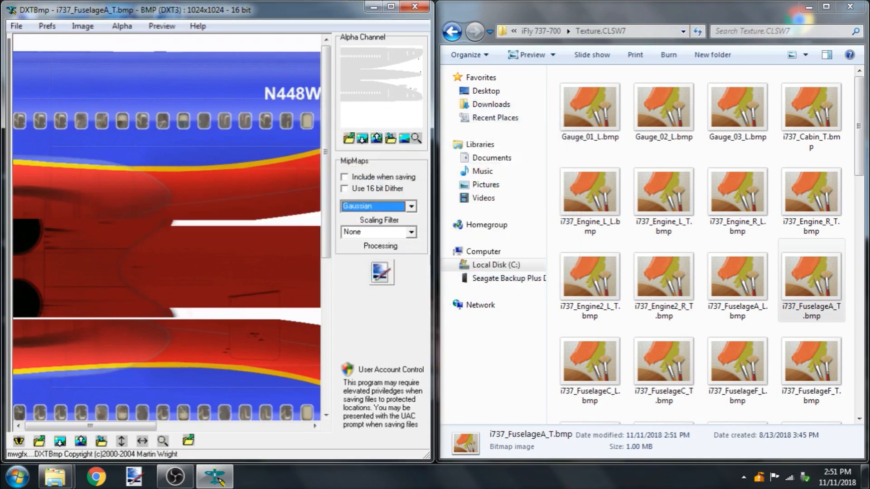
click(16, 26)
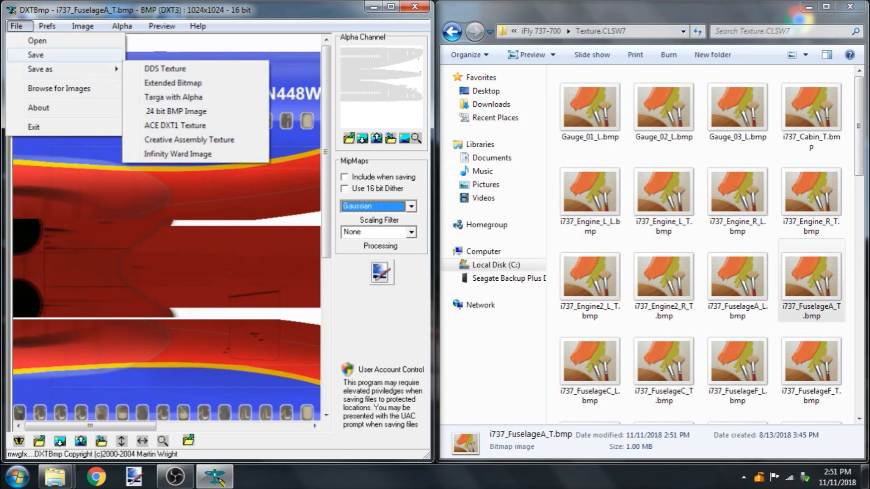
click(172, 82)
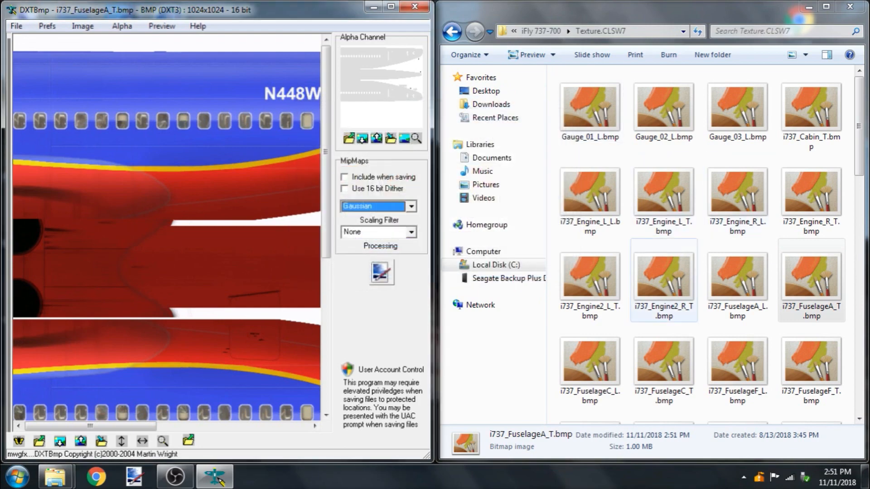
Load the right engine texture i737_Engine_R_T.bmp into DXTBmp
double_click(662, 283)
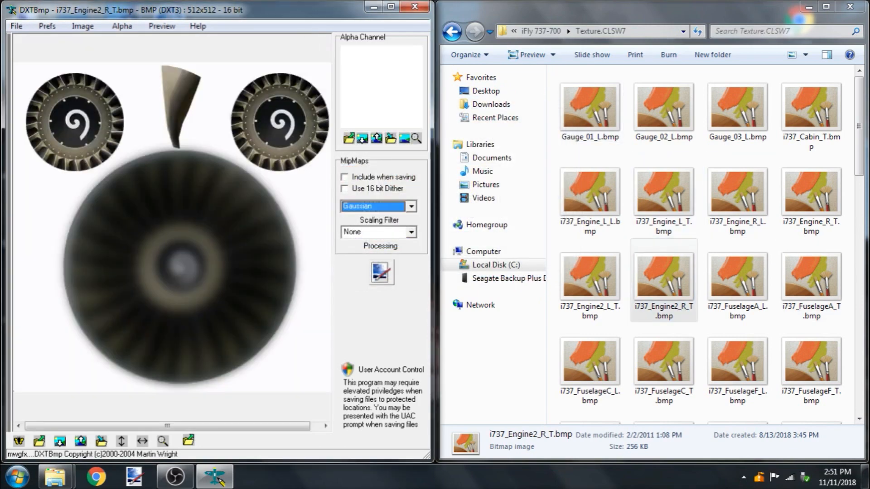
click(810, 194)
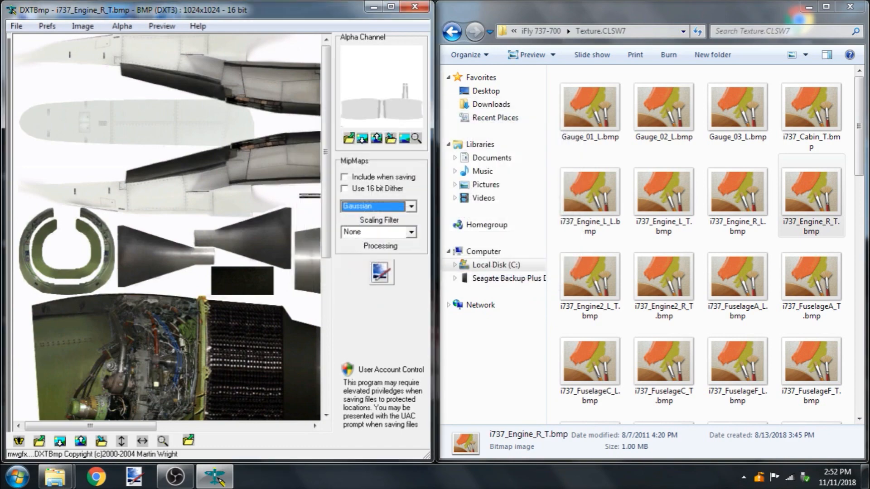
click(121, 26)
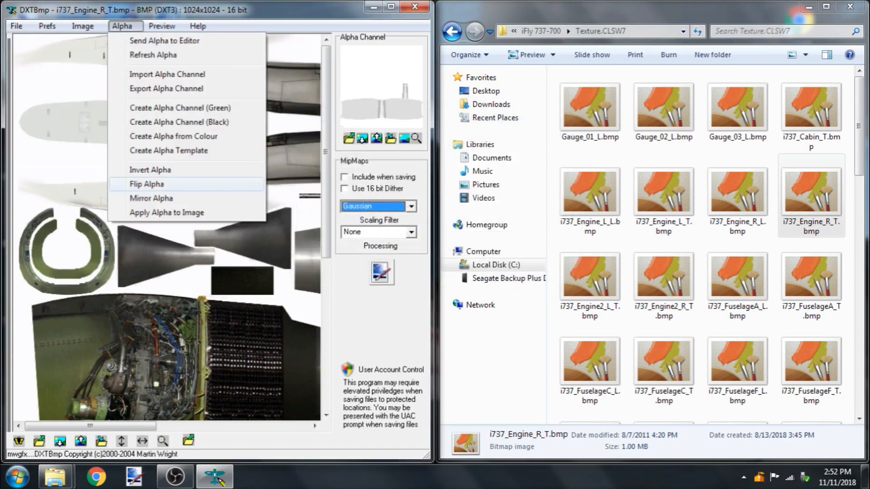
Re-save i737_Engine_R_T.bmp as a DXT3 extended bitmap, replacing the original
click(147, 184)
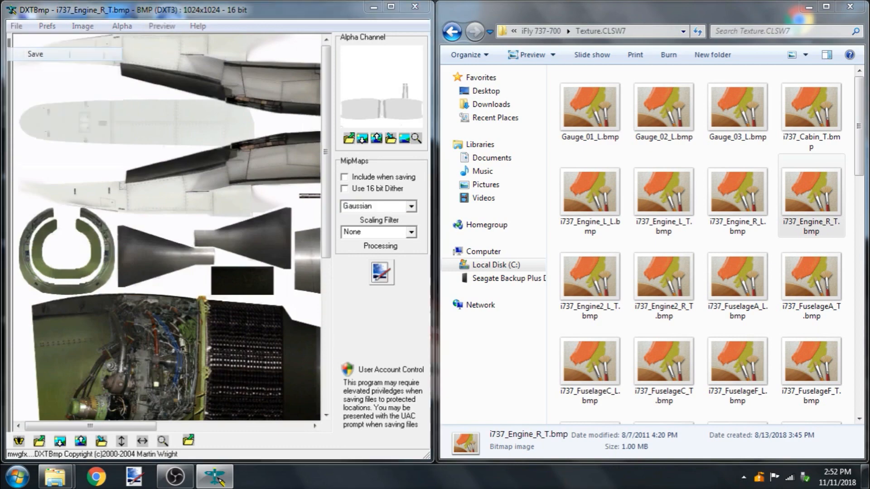
click(35, 53)
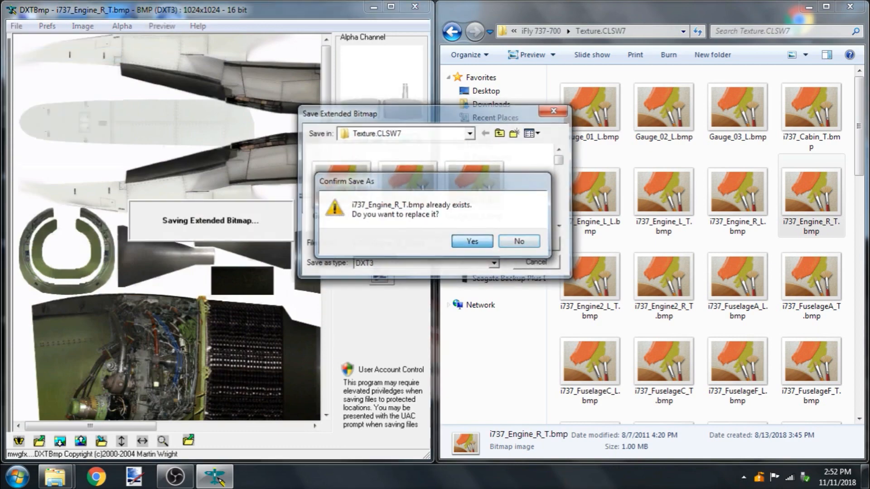
click(470, 241)
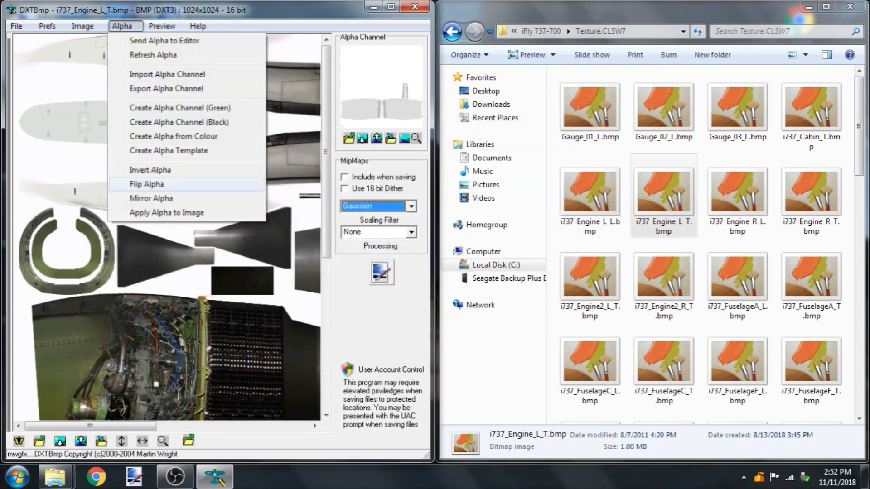
Re-save i737_Engine_L_T.bmp as a DXT3 extended bitmap over the original
click(147, 184)
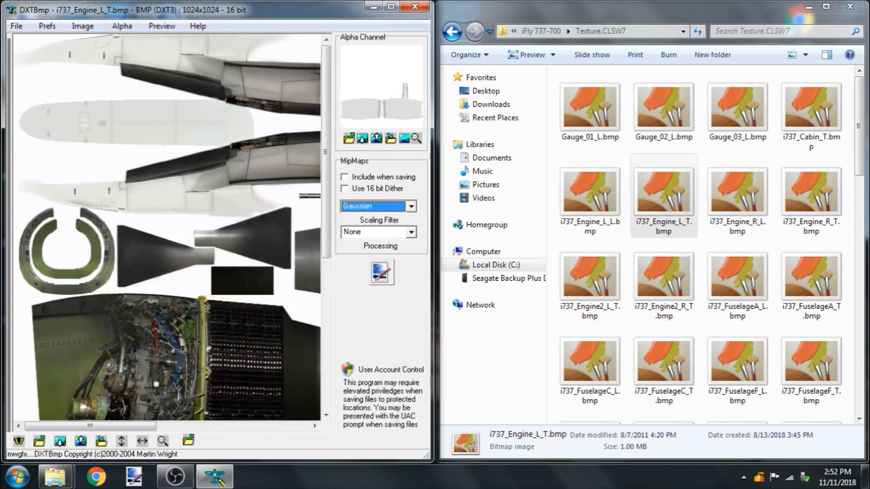
click(16, 25)
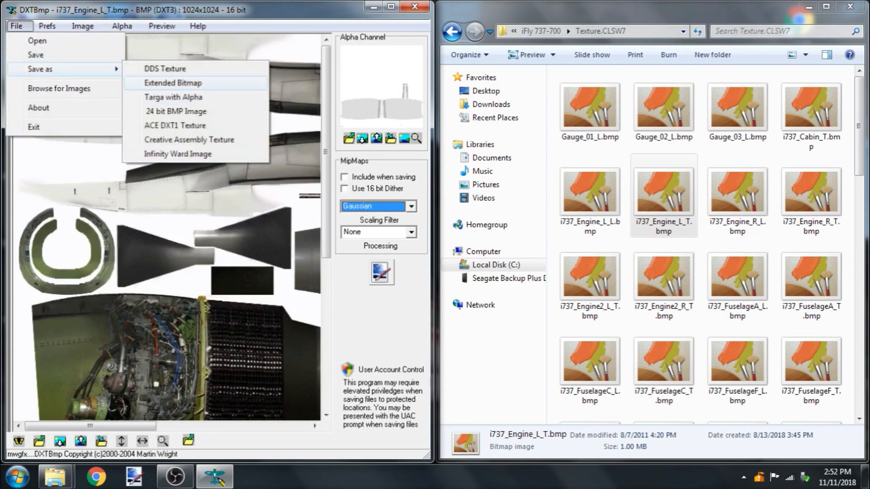
click(173, 83)
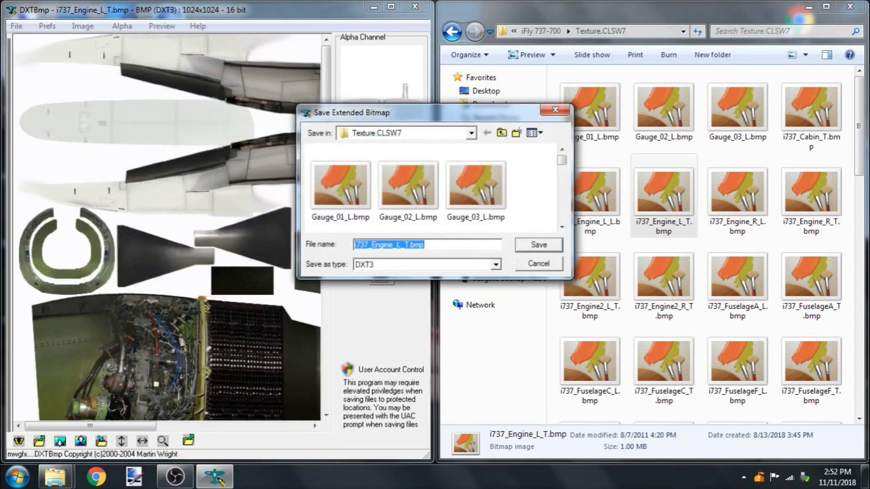
click(537, 264)
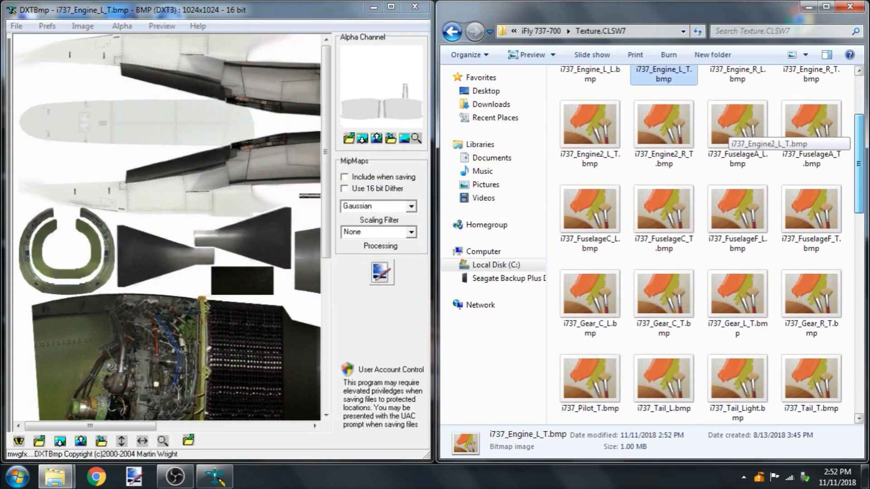
Load the tail texture i737_Tail_T.bmp
scroll(down, 3)
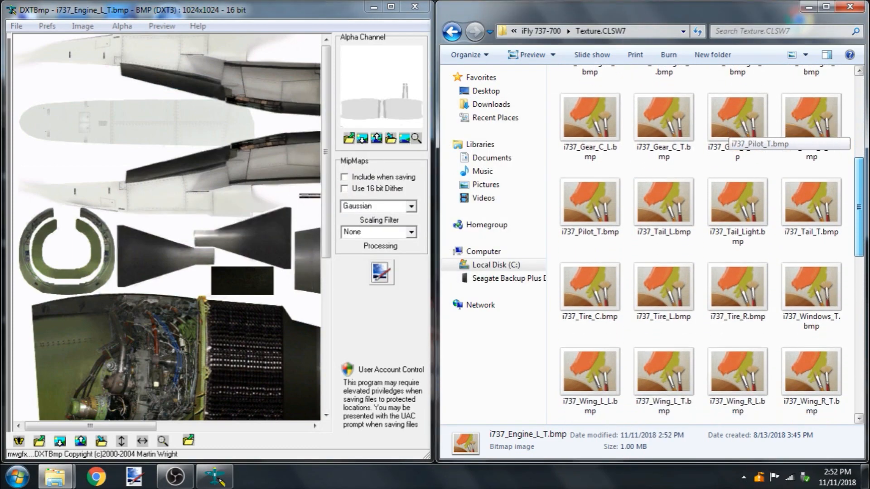
click(809, 139)
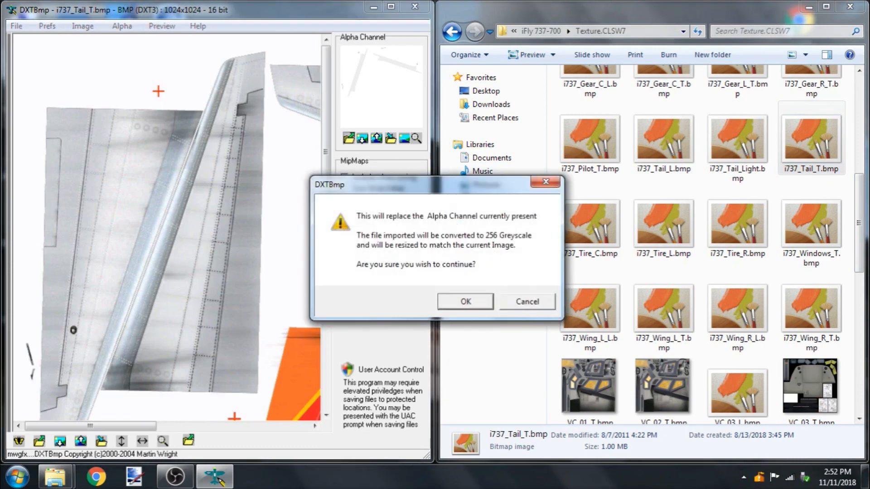
Replace the tail texture's alpha channel with tail alpha.bmp
click(465, 301)
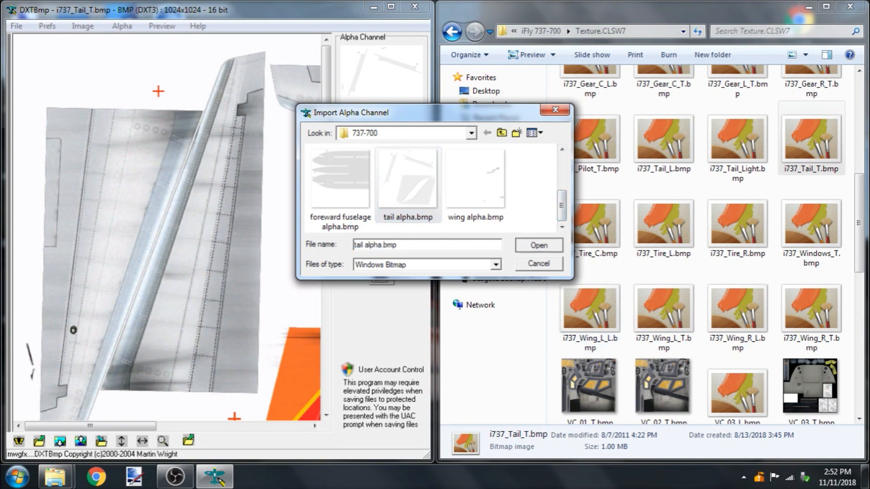
click(537, 245)
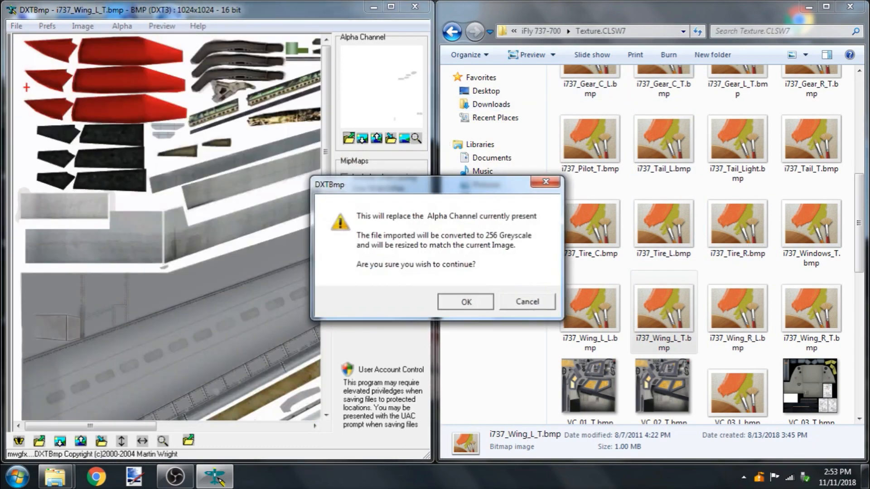
Re-save i737_Wing_L_T.bmp as a DXT3 extended bitmap, replacing the original
click(465, 302)
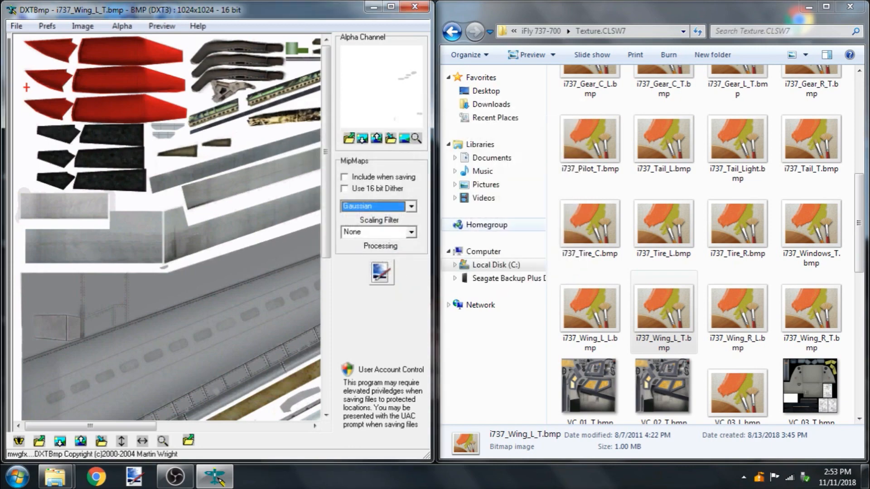
click(16, 26)
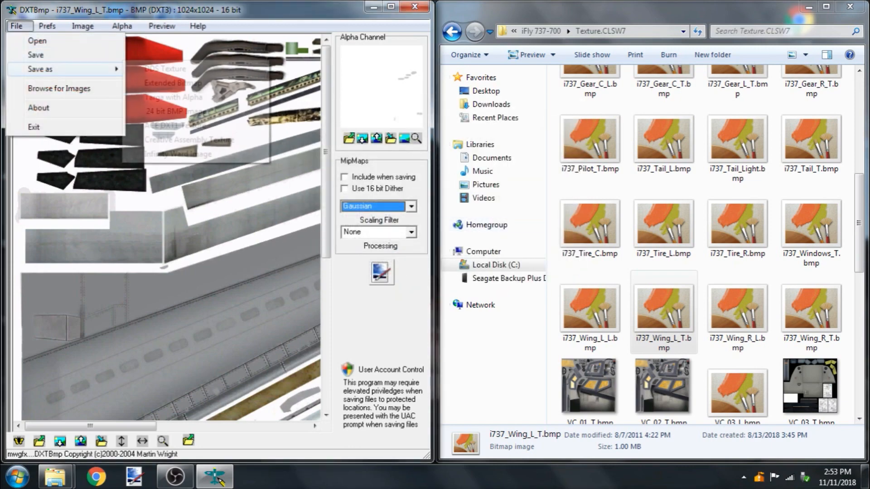
click(170, 83)
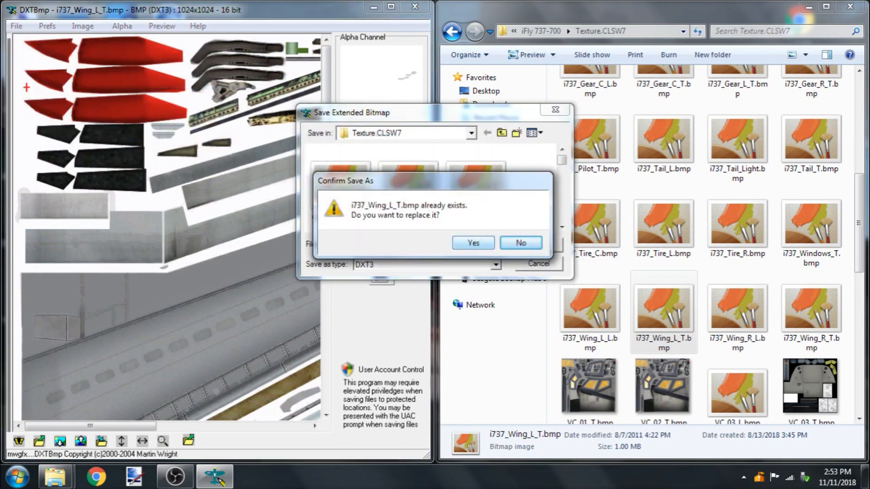
click(472, 242)
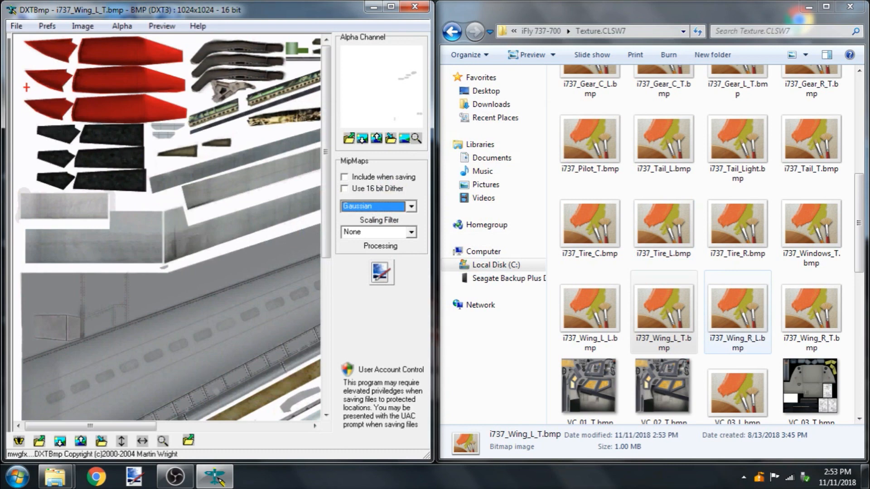
Load the right wing texture i737_Wing_R_T.bmp
click(810, 311)
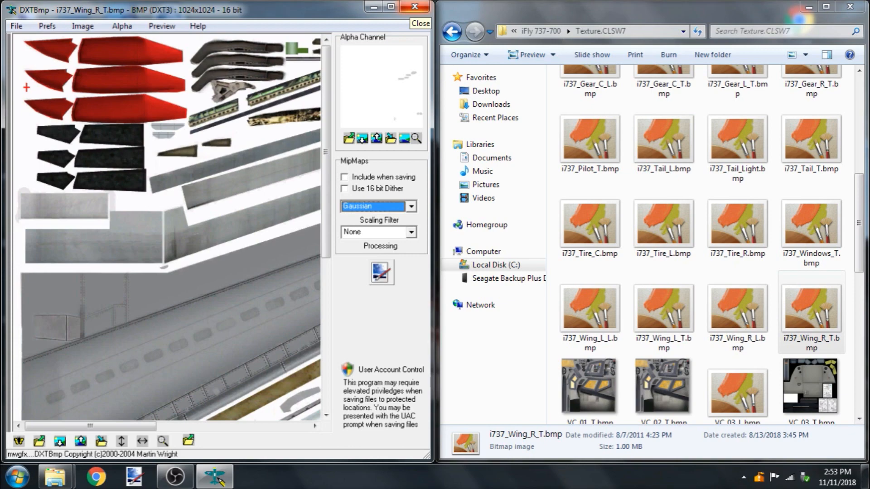
Navigate Explorer to Aircraft > extra300 > texture and select extra300s_c.bmp
click(452, 31)
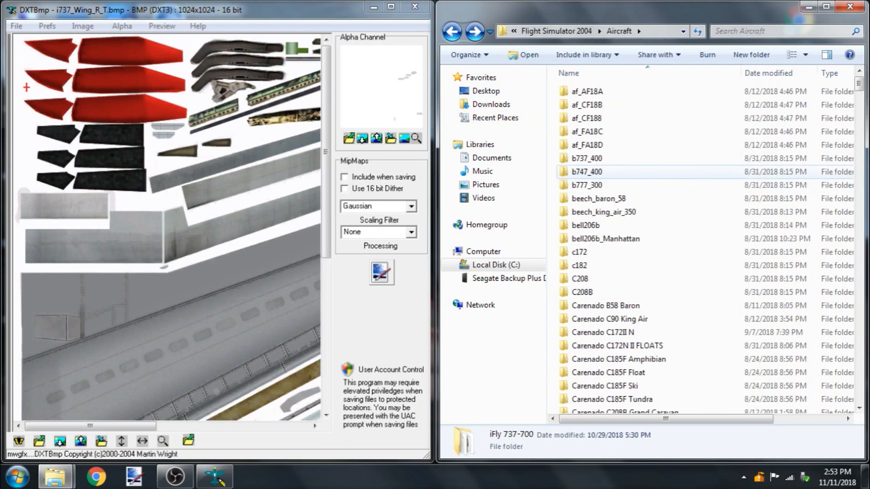
scroll(down, 3)
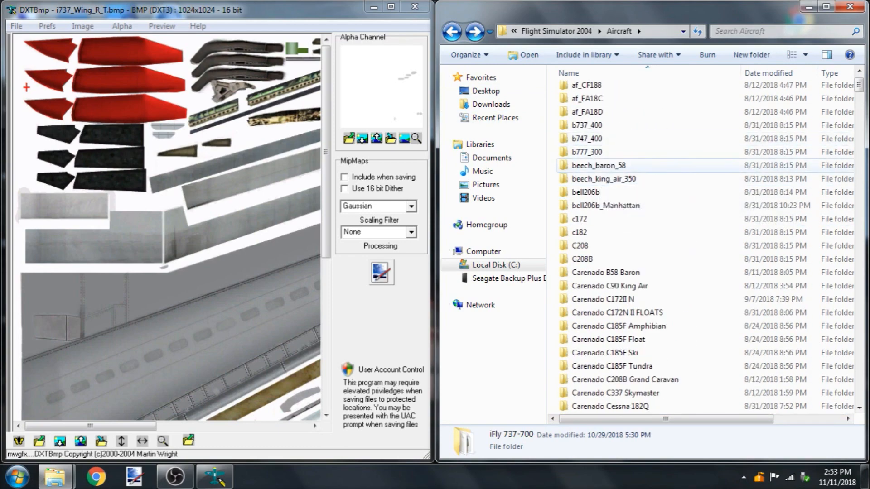
scroll(down, 3)
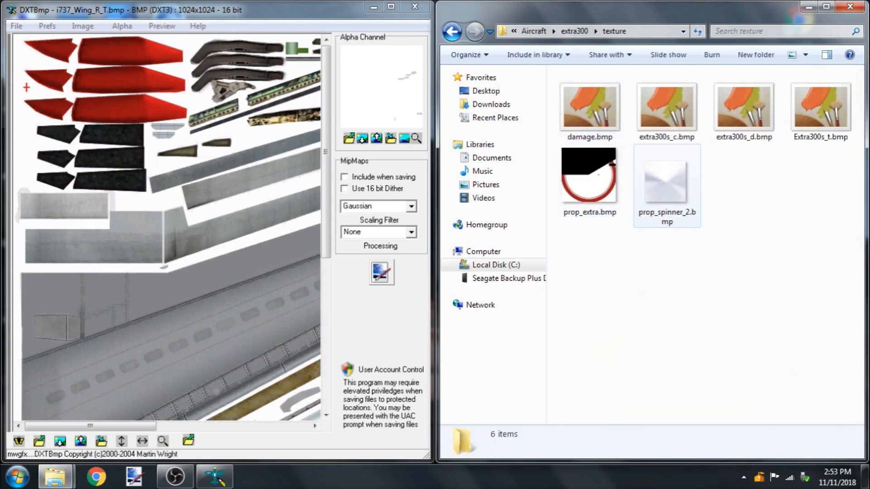
click(666, 108)
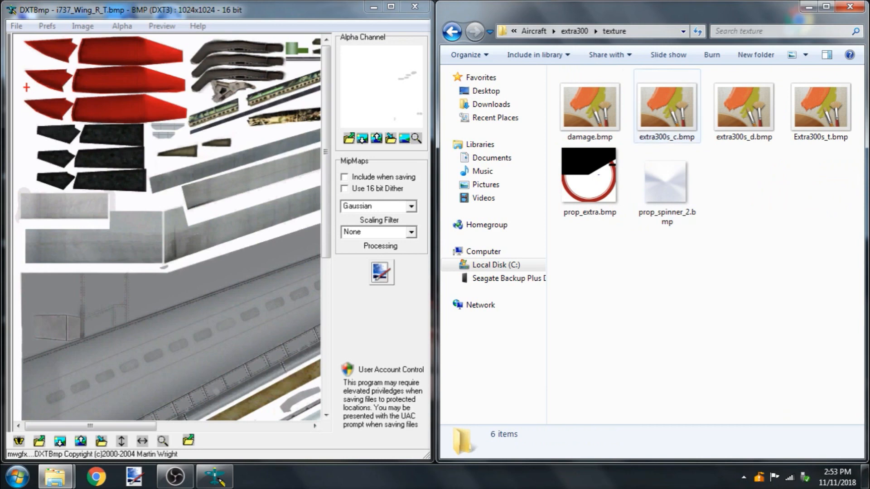
mouse_move(666, 108)
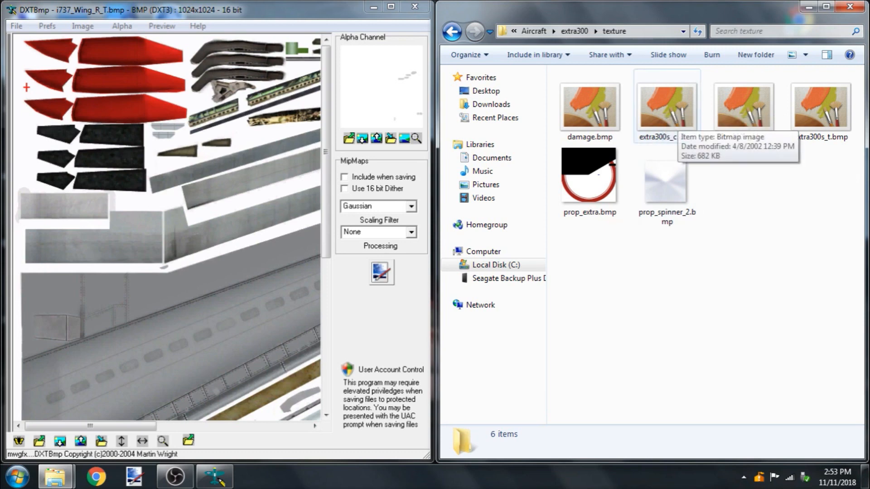
Load extra300s_c.bmp and save it as an extended bitmap with DXT3 format
click(666, 105)
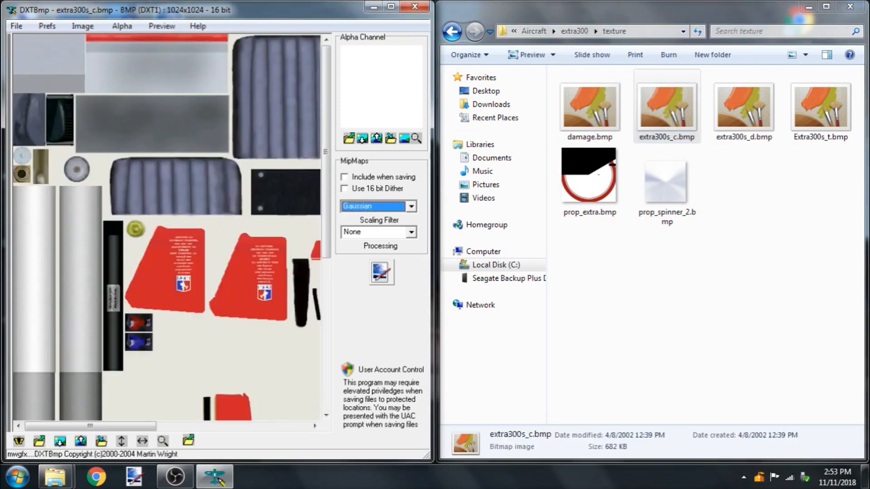
scroll(down, 3)
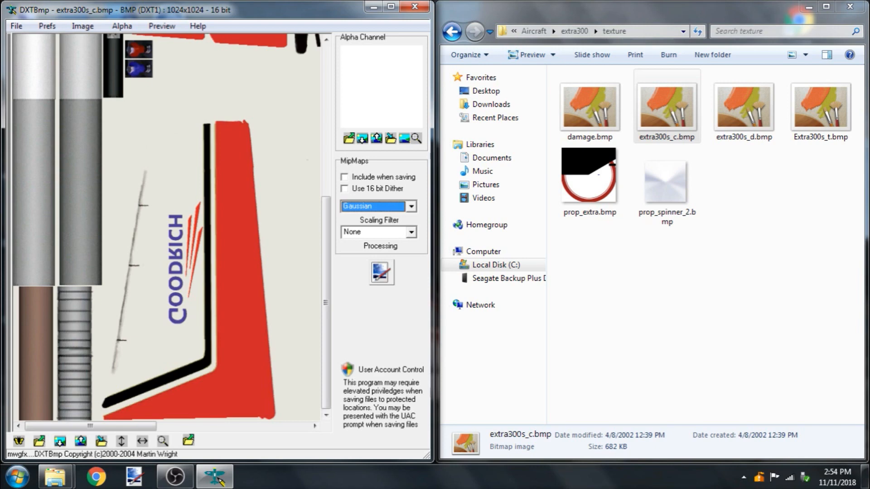
click(17, 26)
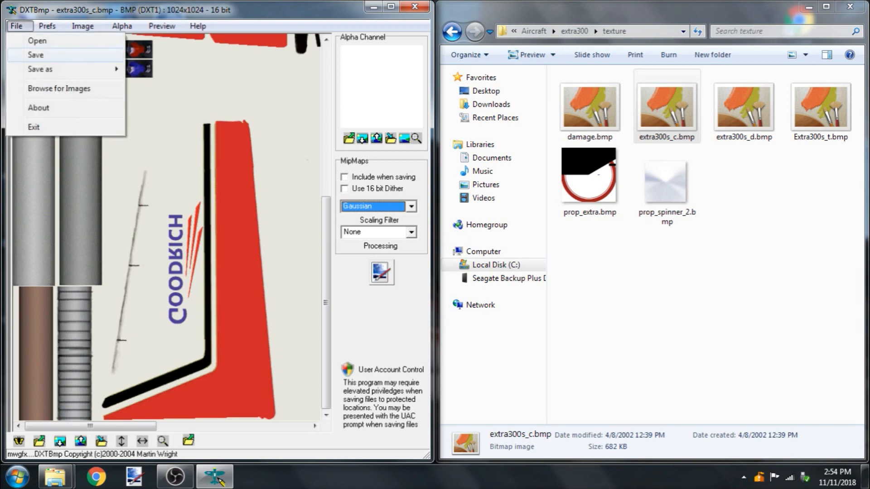
click(36, 55)
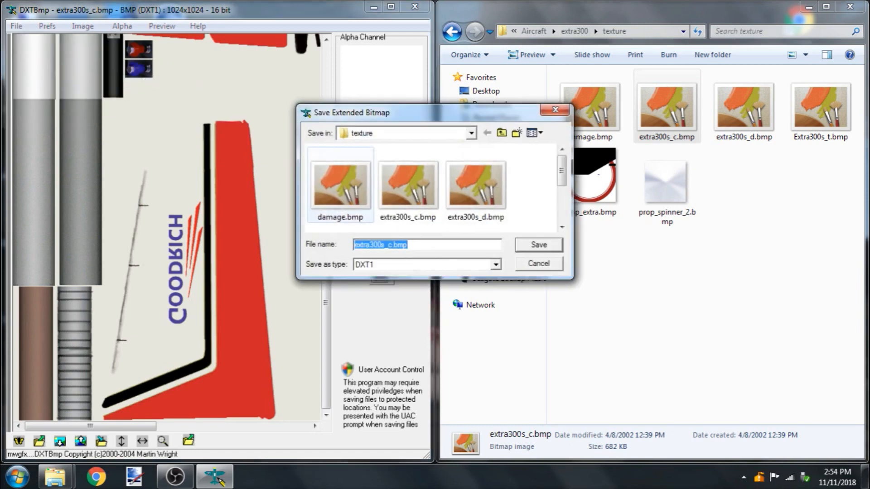
click(493, 264)
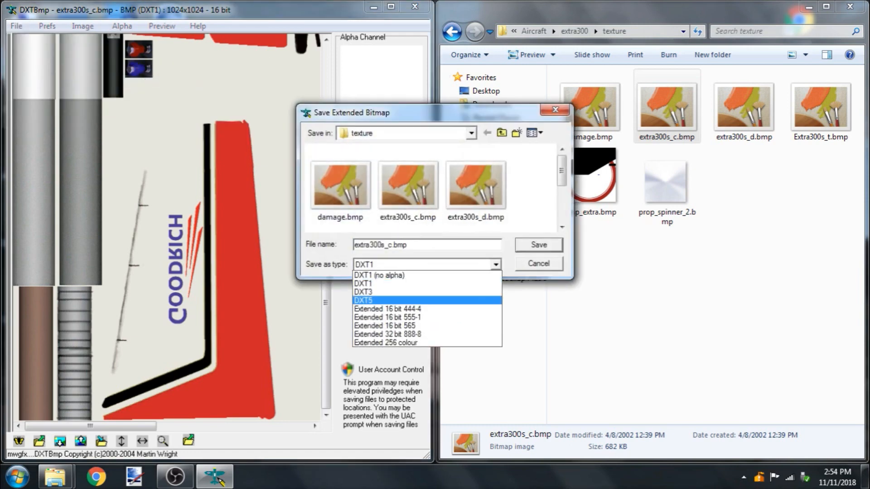
click(362, 292)
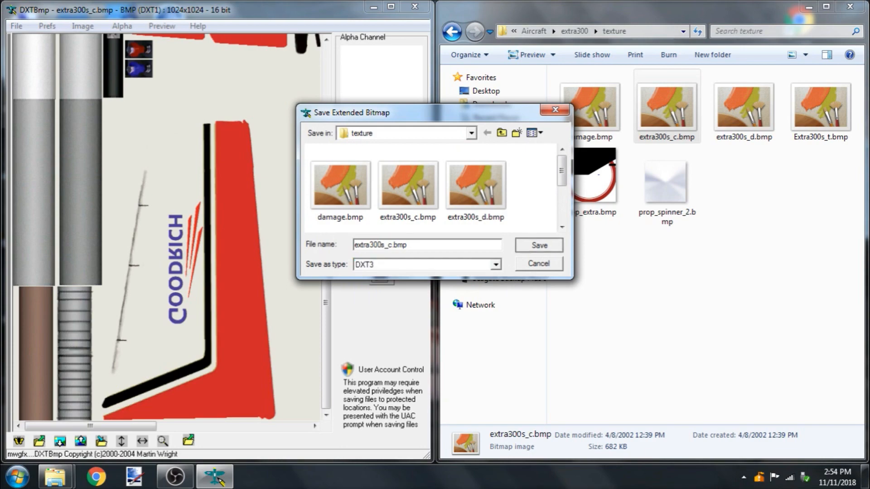
click(538, 246)
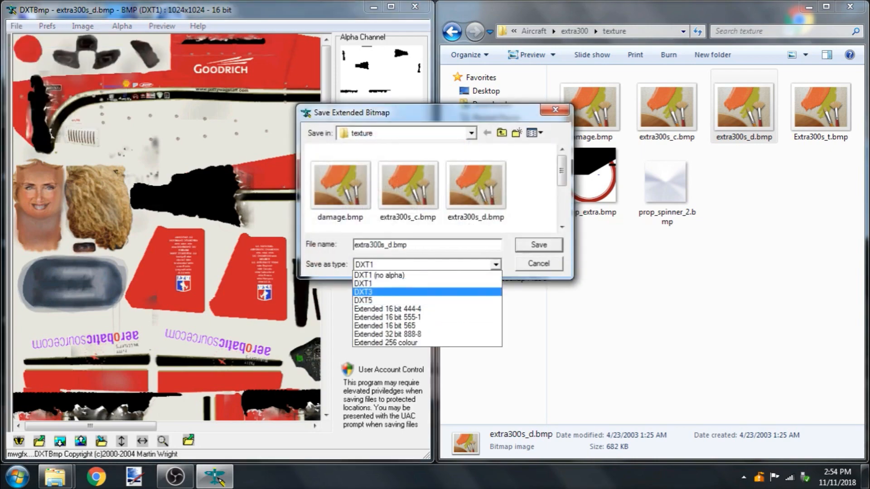
Save extra300s_d.bmp as DXT3, replacing the existing file
click(536, 245)
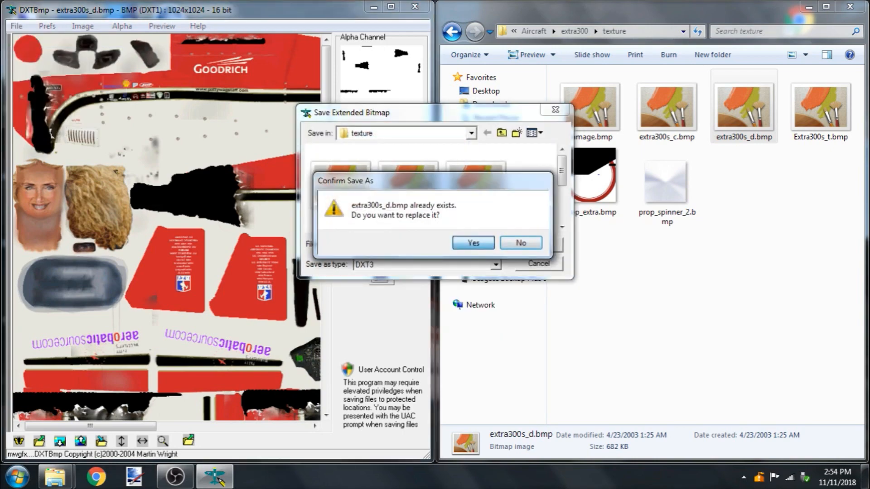
click(471, 244)
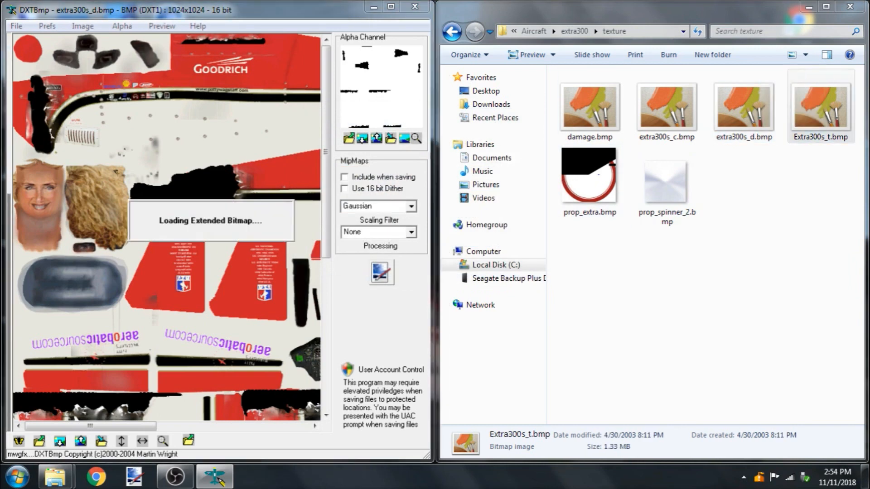
Re-save Extra300s_t.bmp as a DXT3 extended bitmap
click(16, 25)
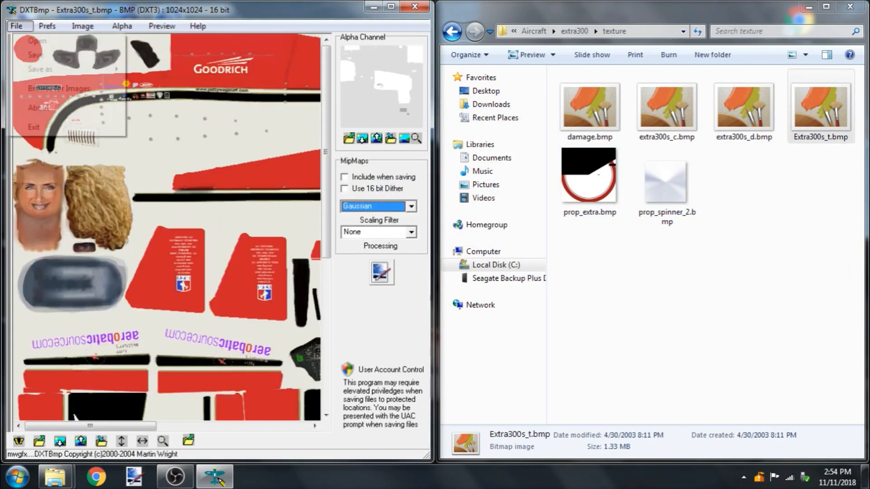
click(39, 69)
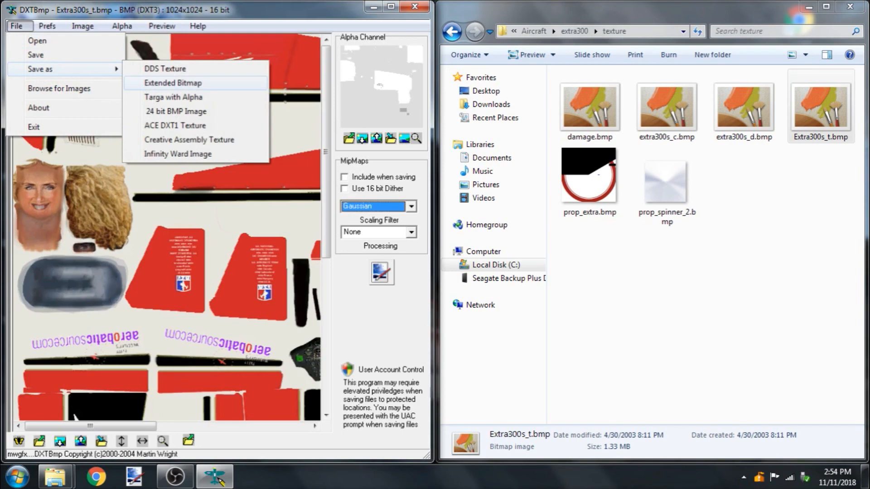
click(173, 82)
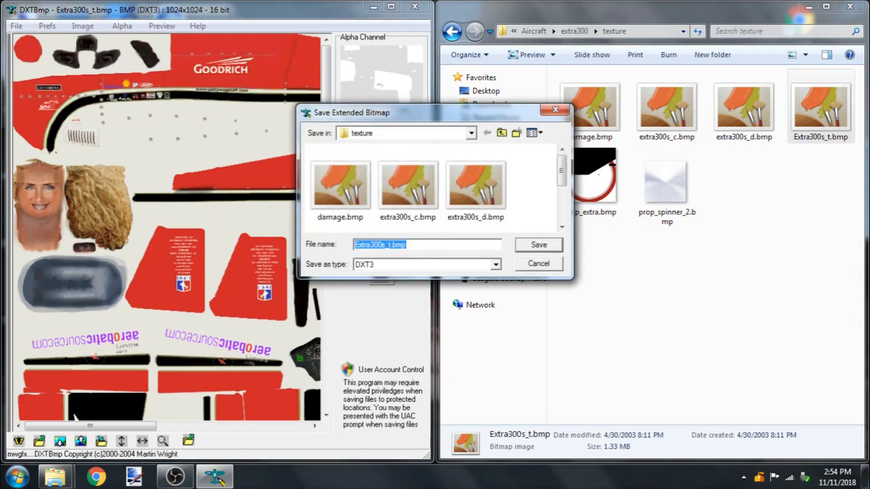
click(535, 245)
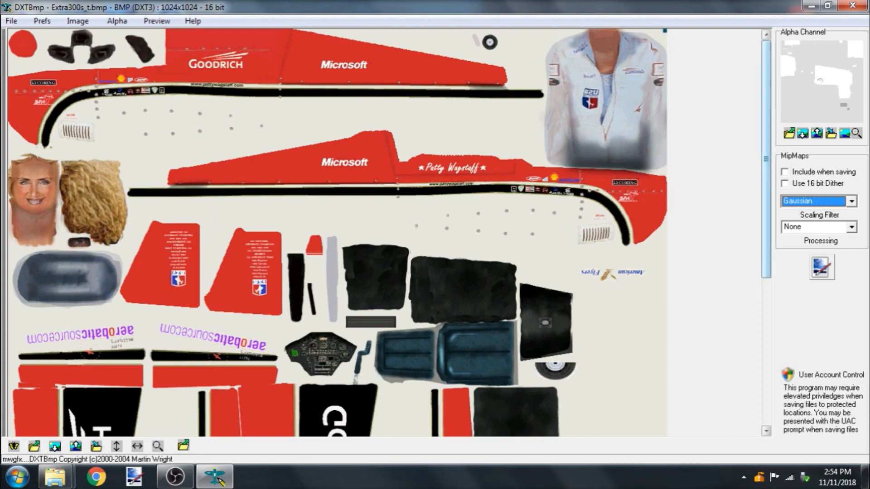
scroll(down, 3)
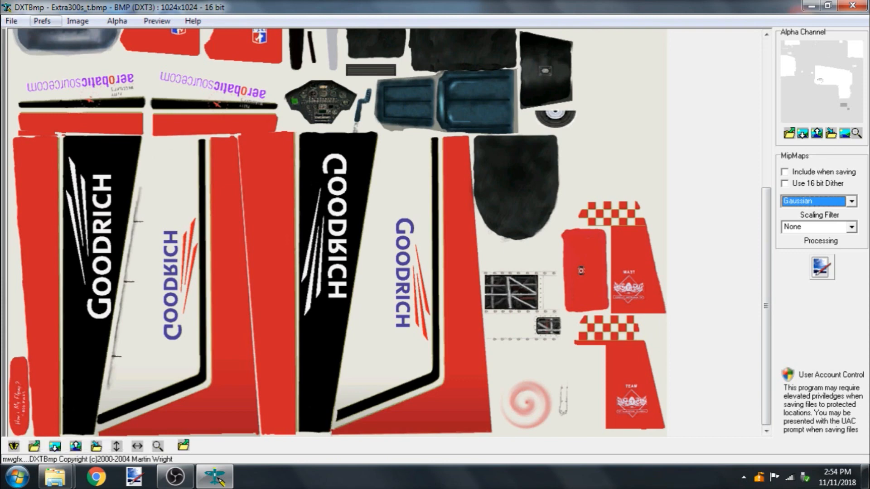
click(42, 21)
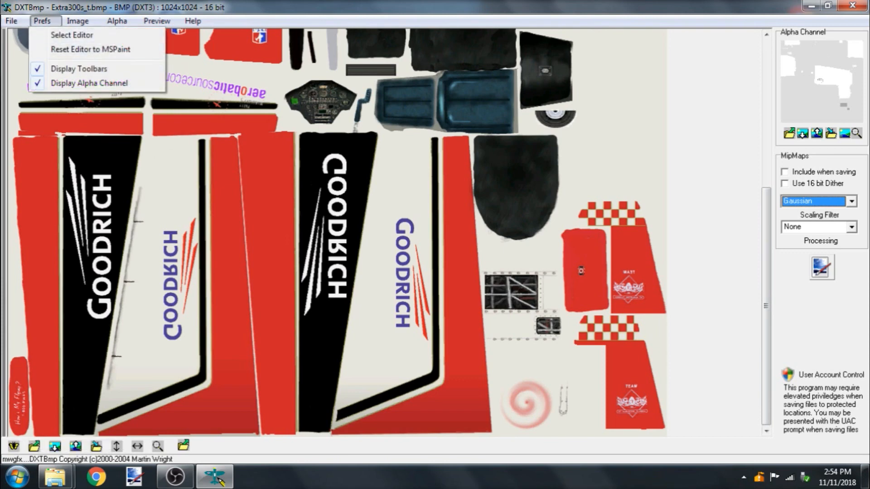
click(90, 83)
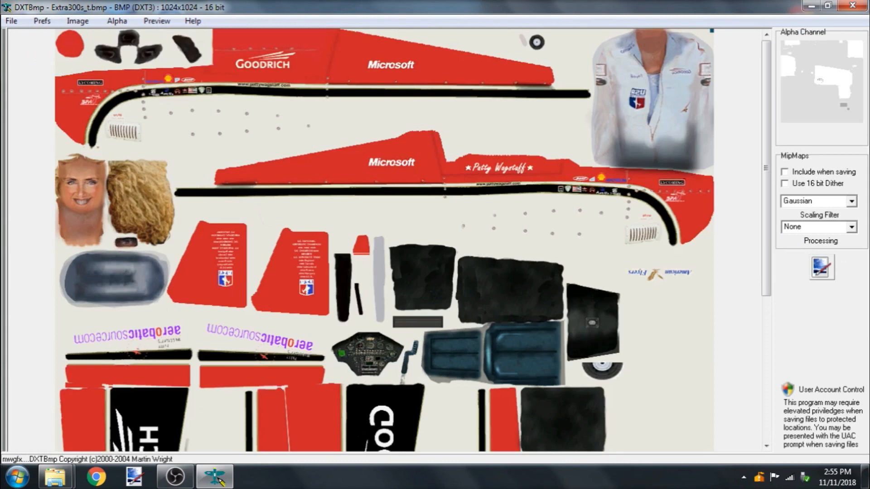
click(77, 21)
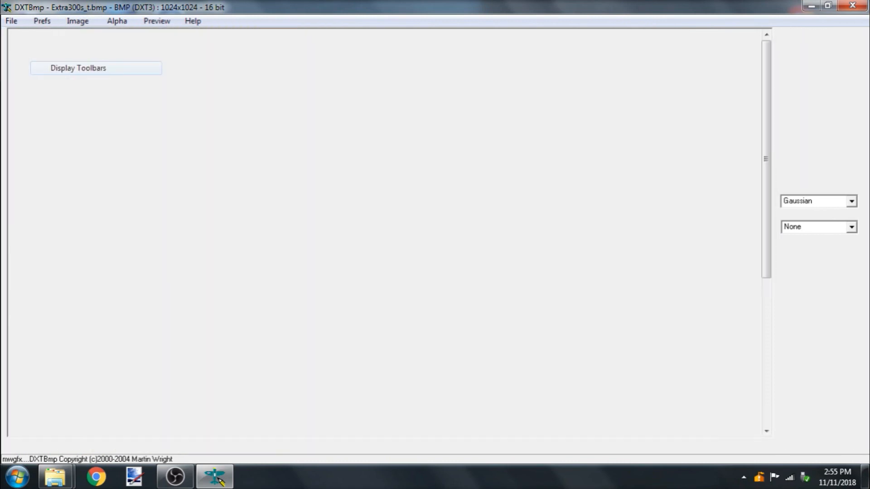
click(41, 21)
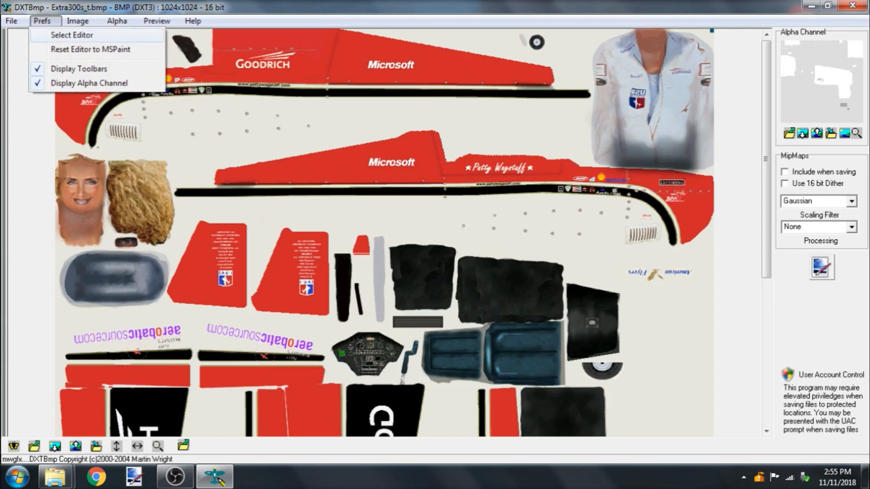
click(77, 21)
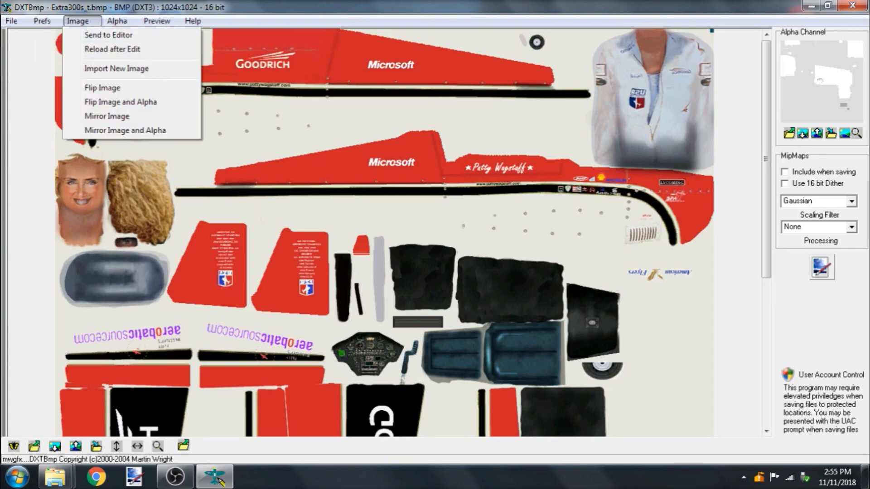
mouse_move(108, 34)
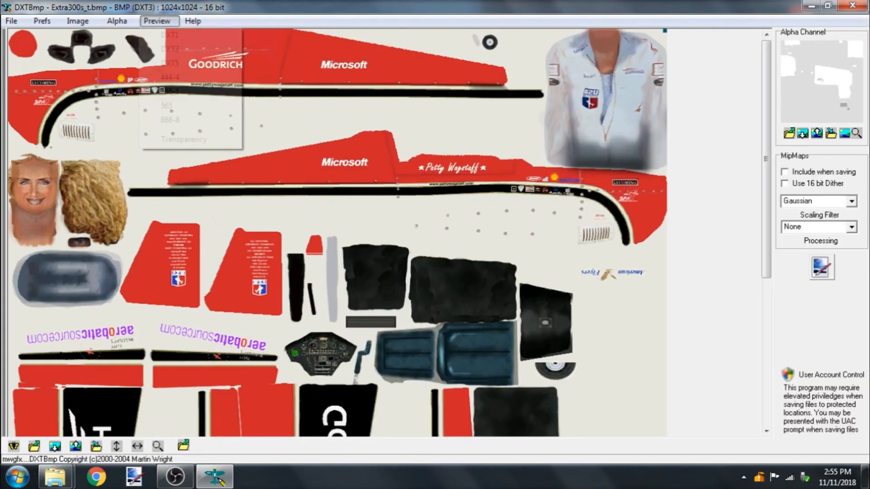
Review the Preview format options and the Alpha commands for Extra300s_t.bmp
click(157, 21)
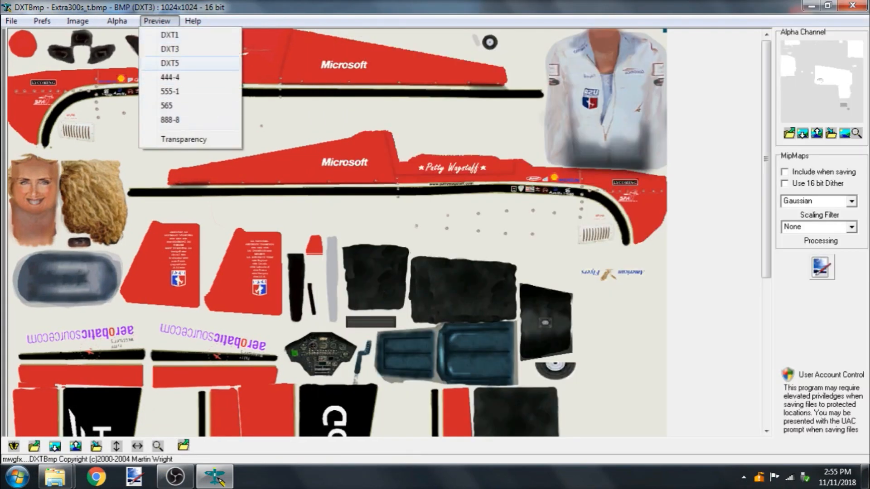
click(117, 21)
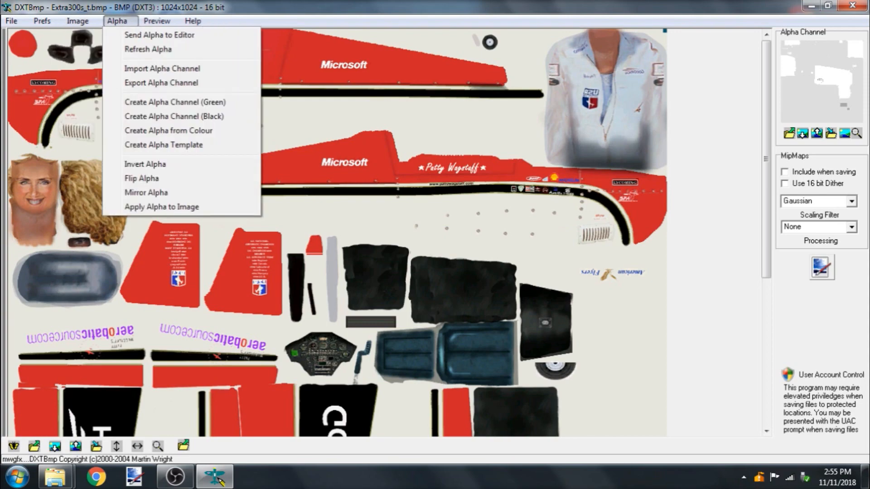
mouse_move(145, 164)
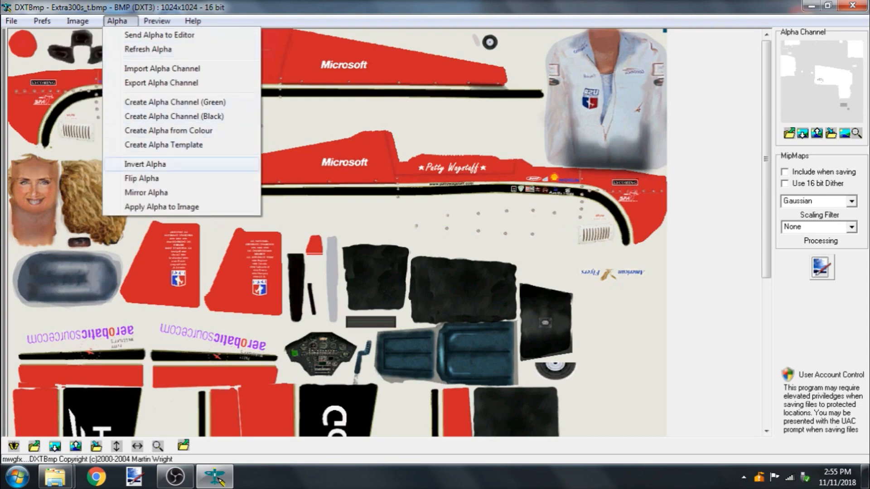